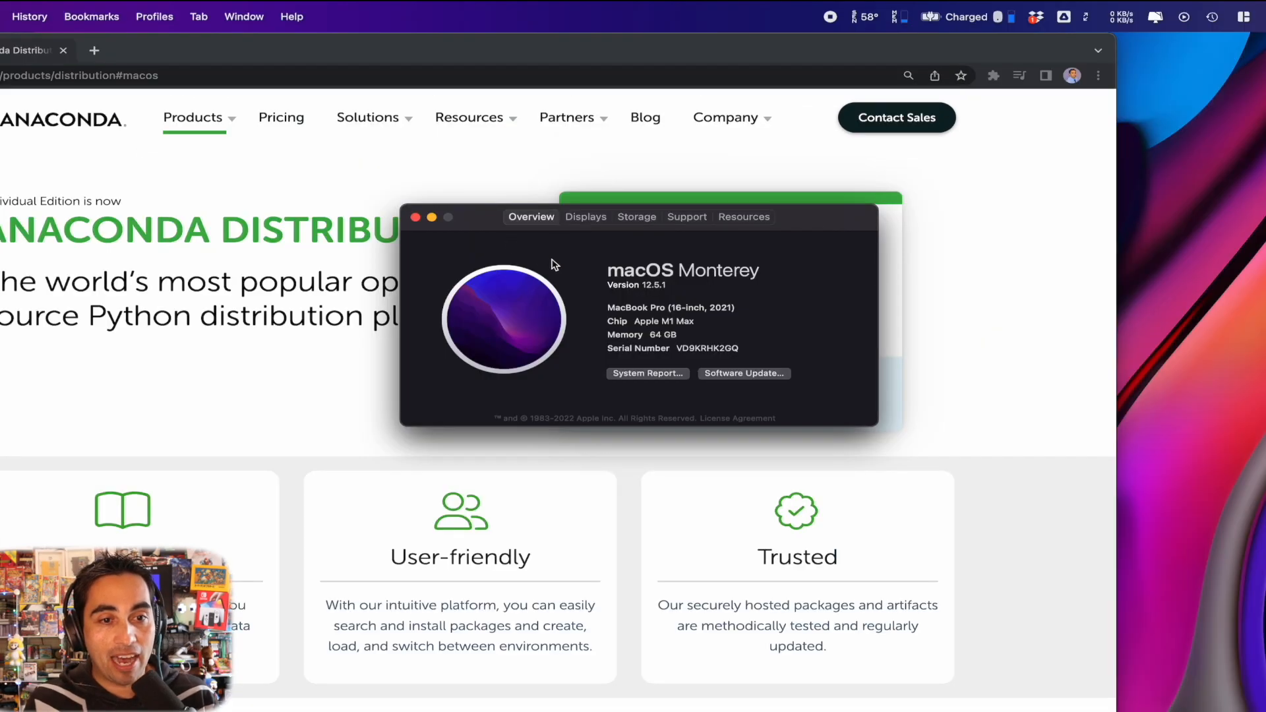
# Step: Confirm the Apple M1 Max chip, finish the Anaconda installer and launch Anaconda Navigator
pyautogui.doubleClick(662, 320)
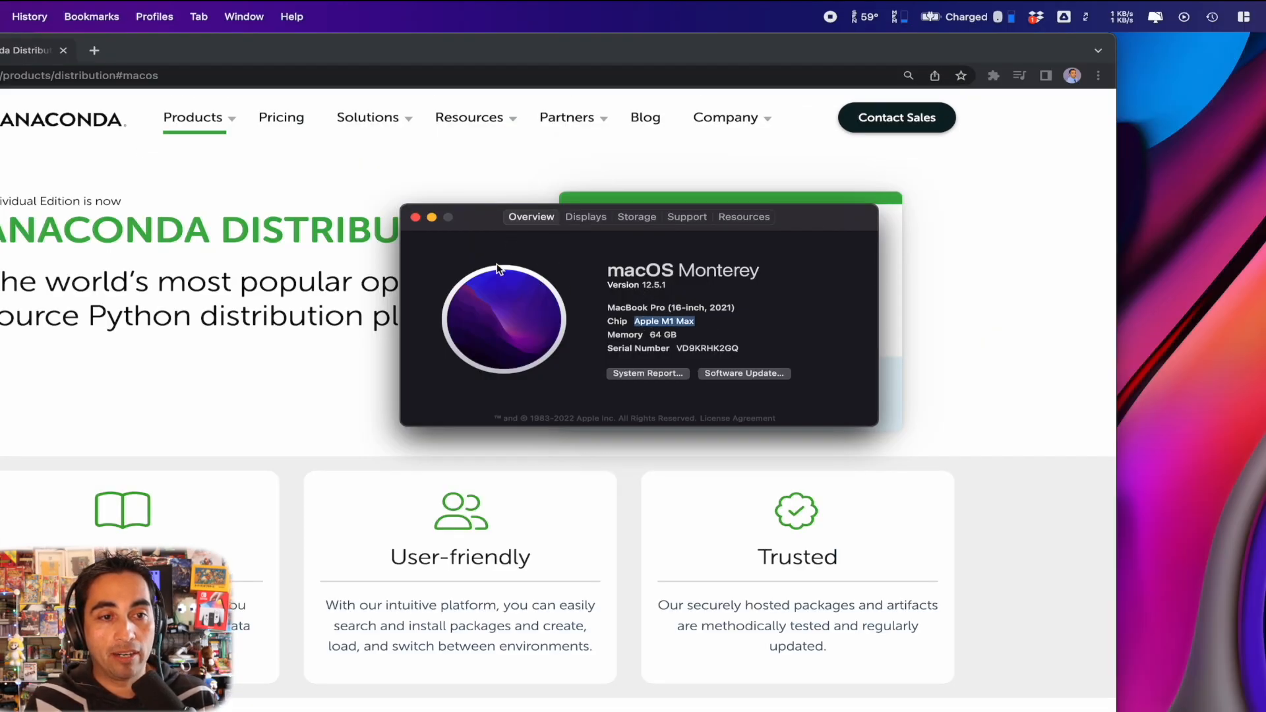
pyautogui.click(412, 216)
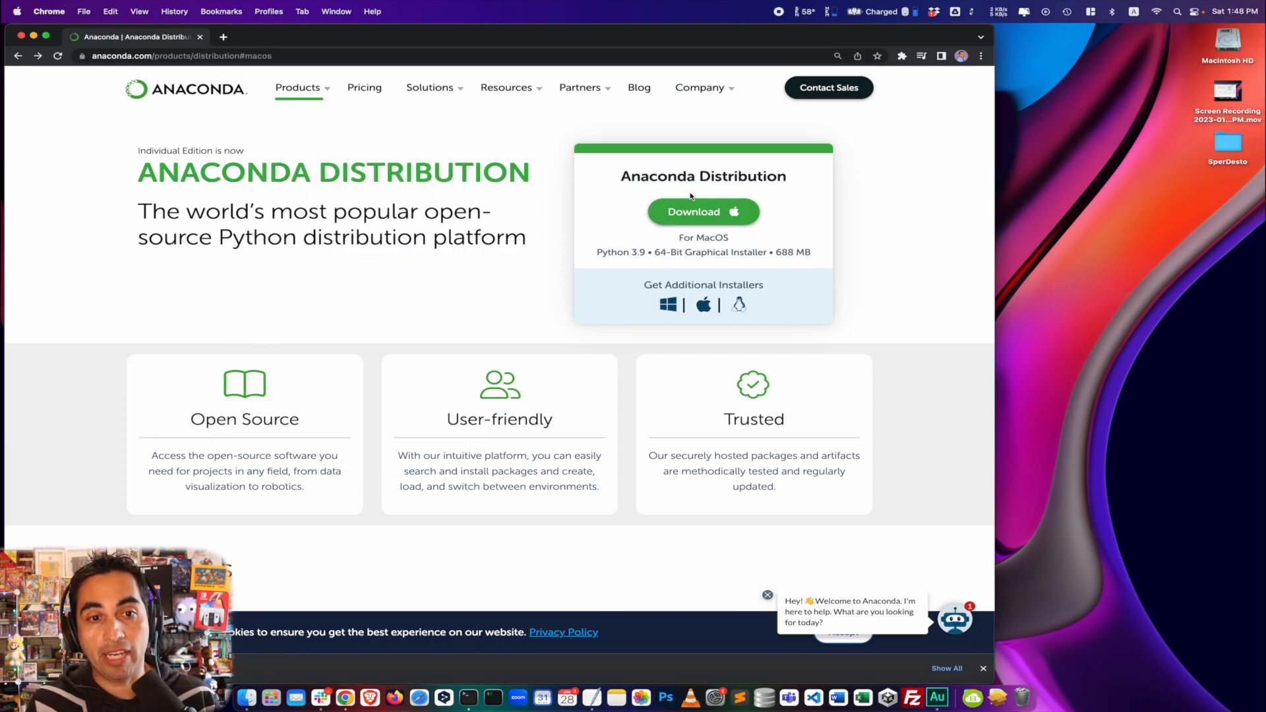
pyautogui.moveTo(922, 471)
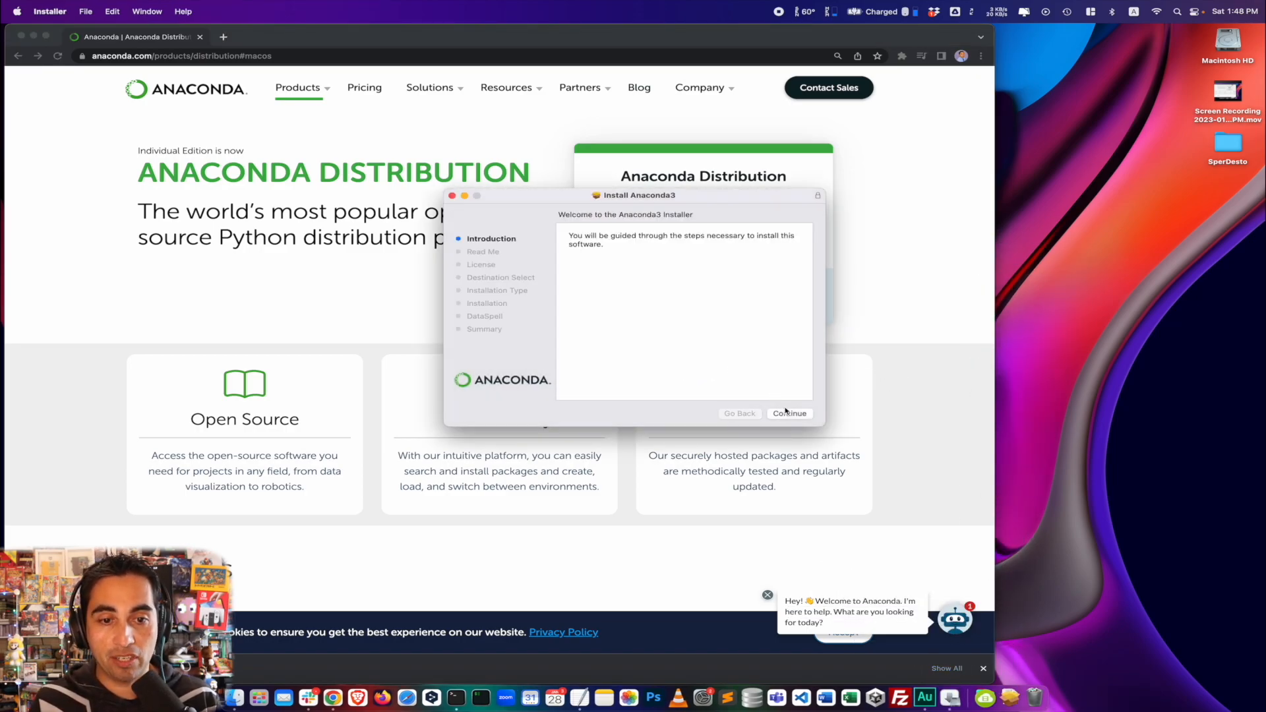
pyautogui.click(789, 413)
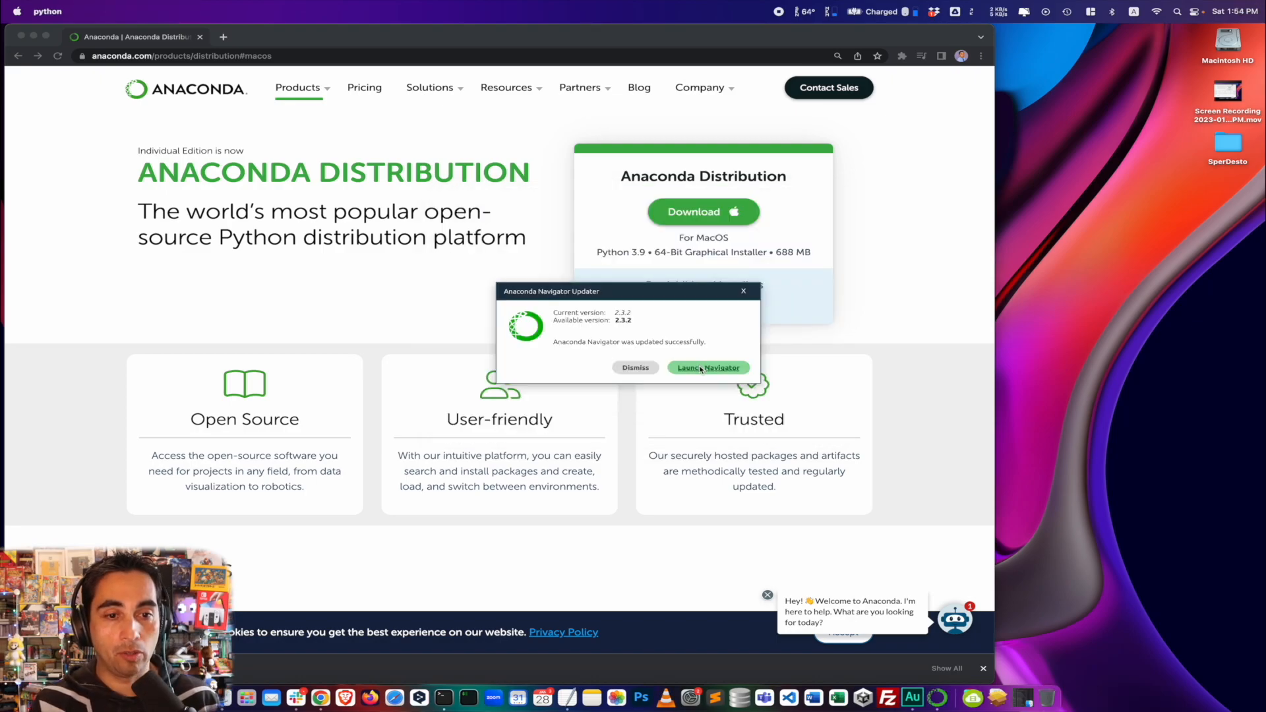
pyautogui.click(634, 368)
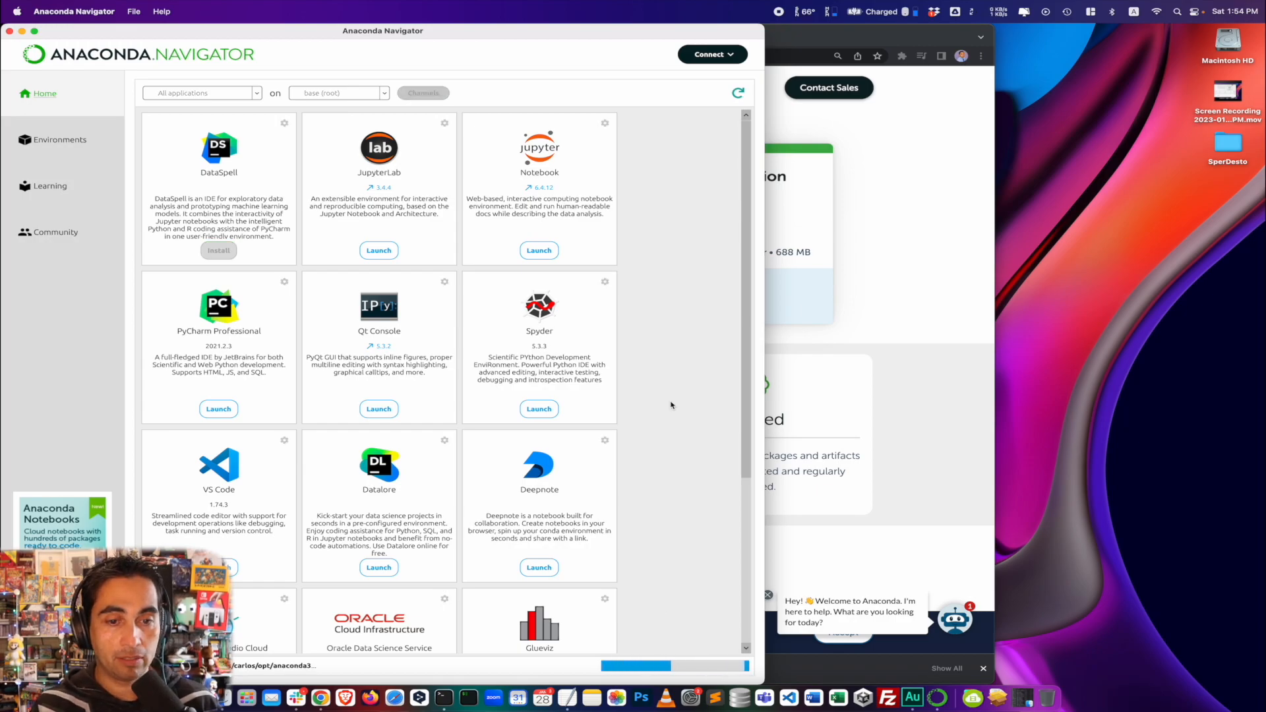
# Step: From Navigator's Environments list, start a terminal in the GPT2 conda environment
pyautogui.click(59, 139)
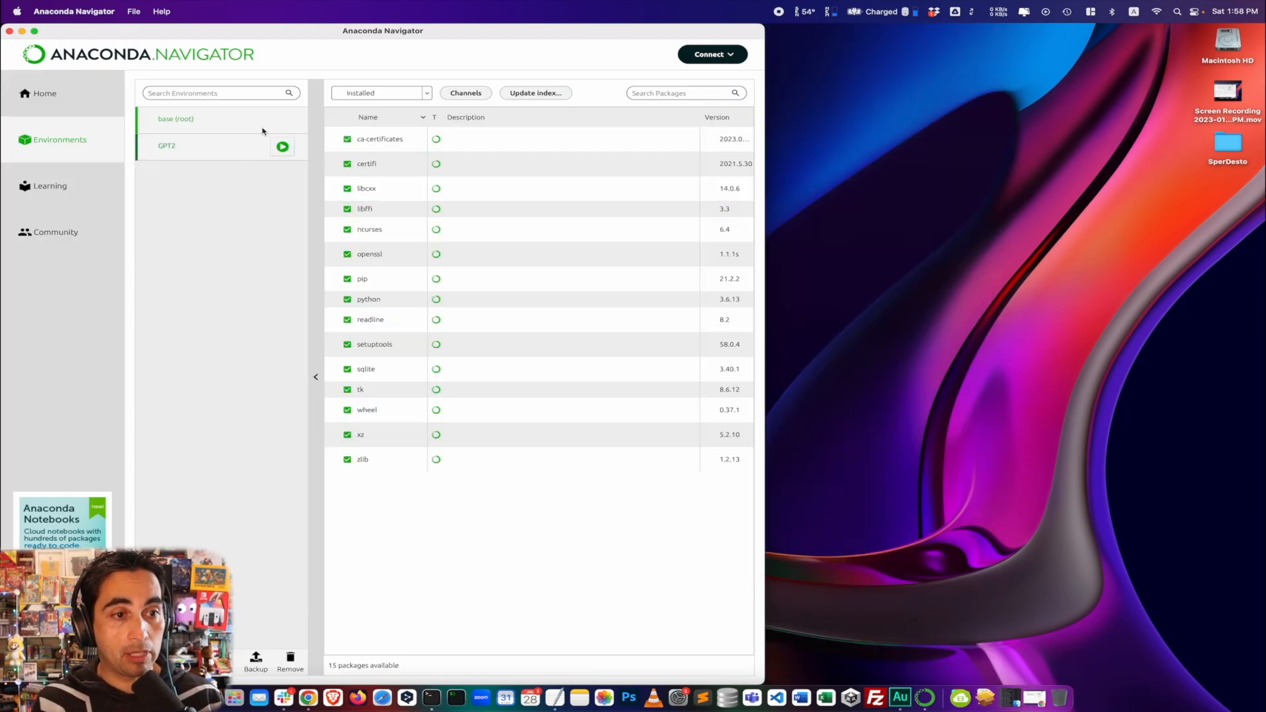
pyautogui.click(282, 147)
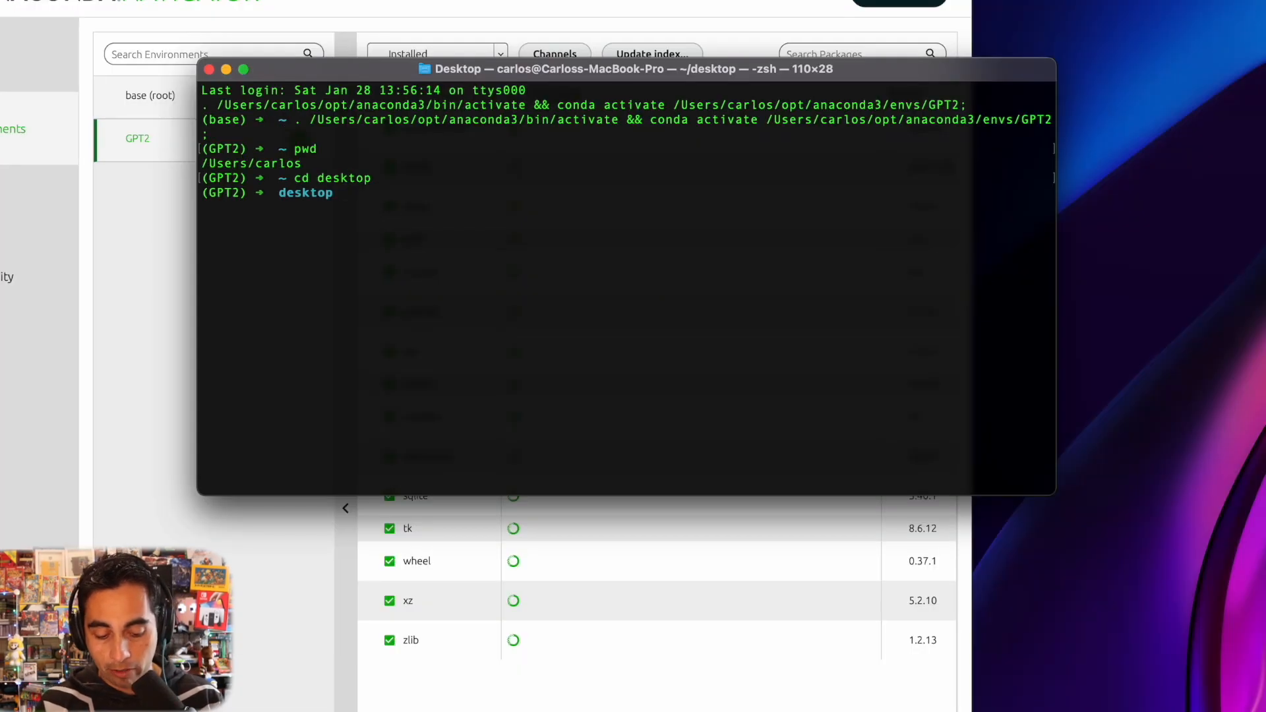
# Step: Create a gpt2 folder on the desktop and move into it
pyautogui.write('mkdir')
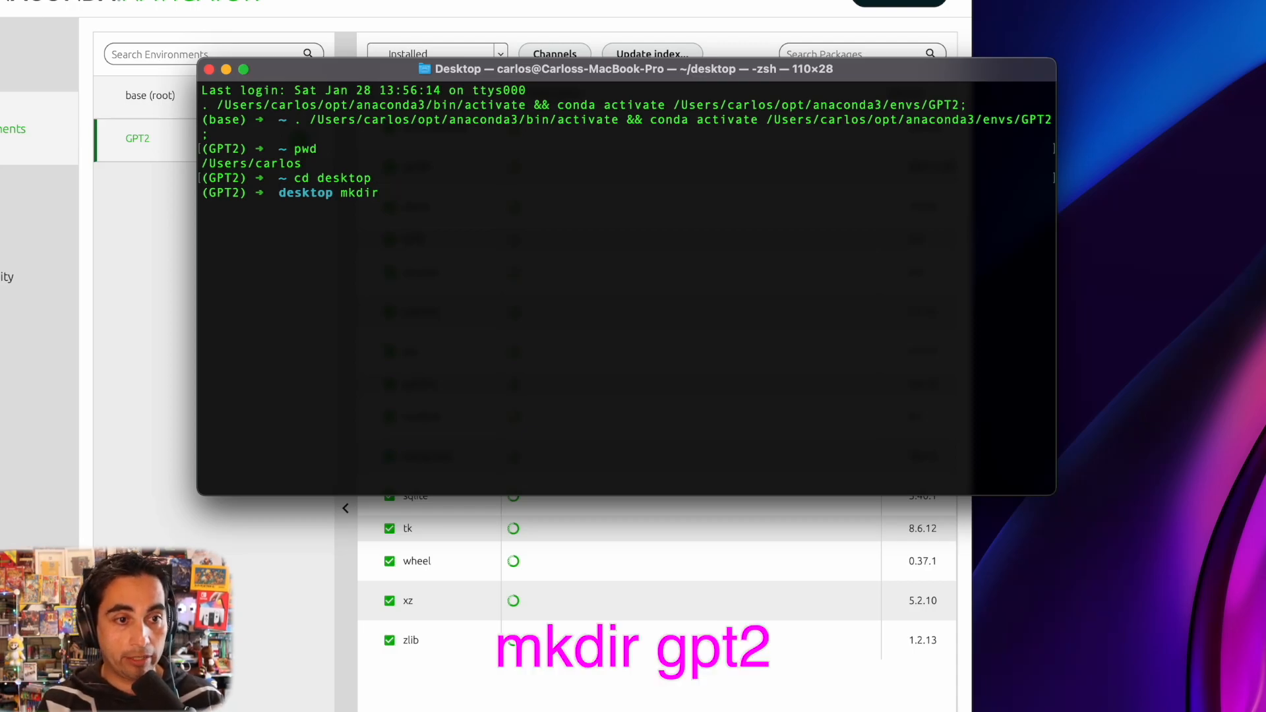
pyautogui.write('gpt2')
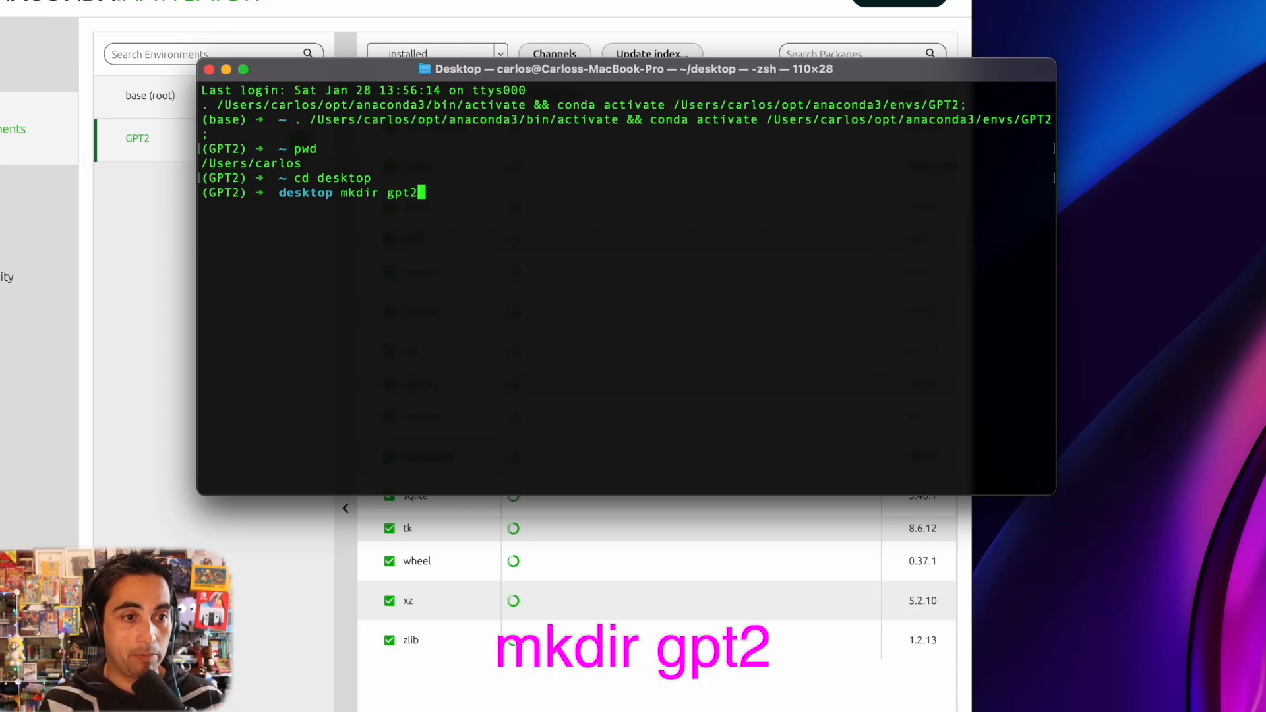
pyautogui.write('cd gpt2')
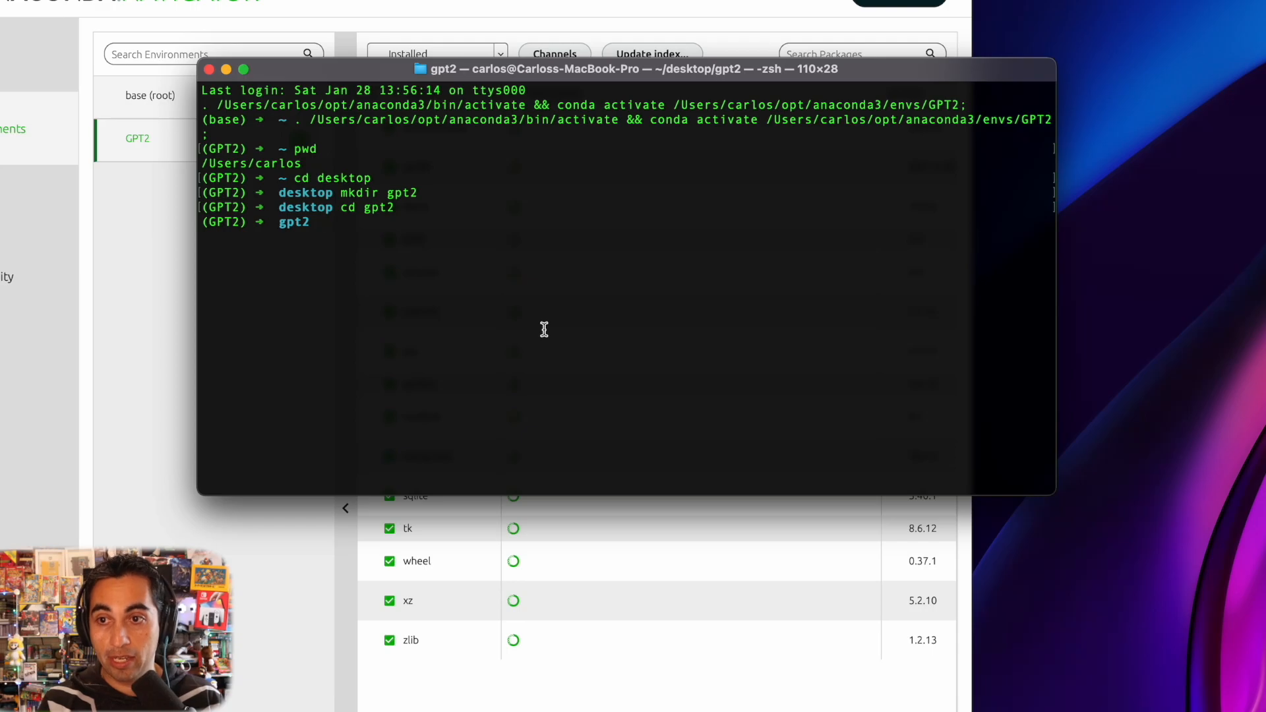
# Step: Create a Python virtual environment named venv and activate it via venv/bin/activate
pyautogui.write('python -m venv venv')
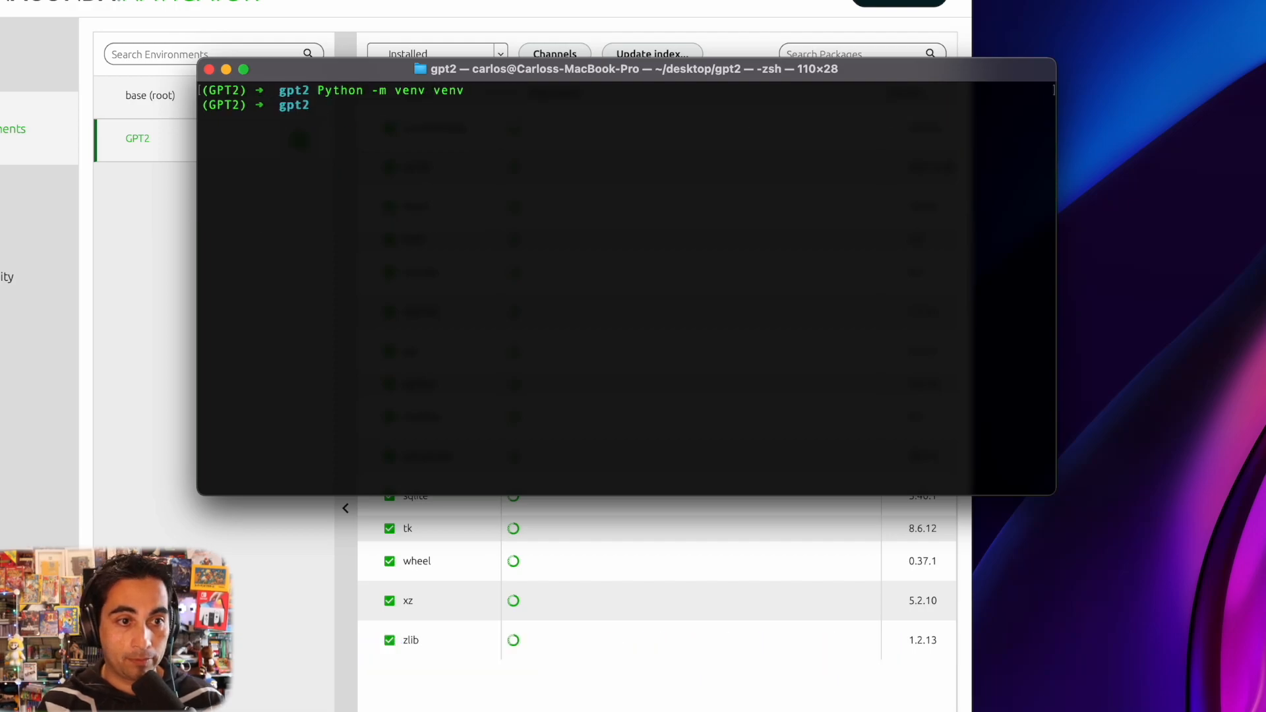
pyautogui.write('. v')
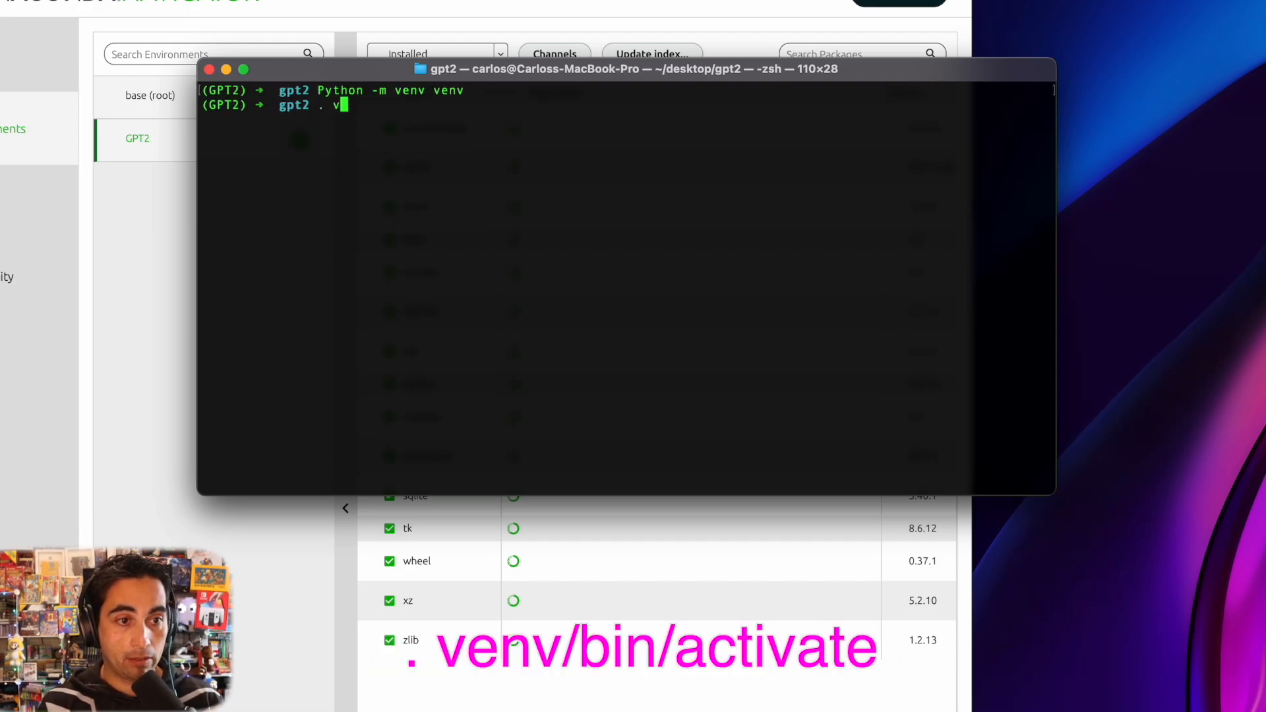
pyautogui.write('env/bin/a')
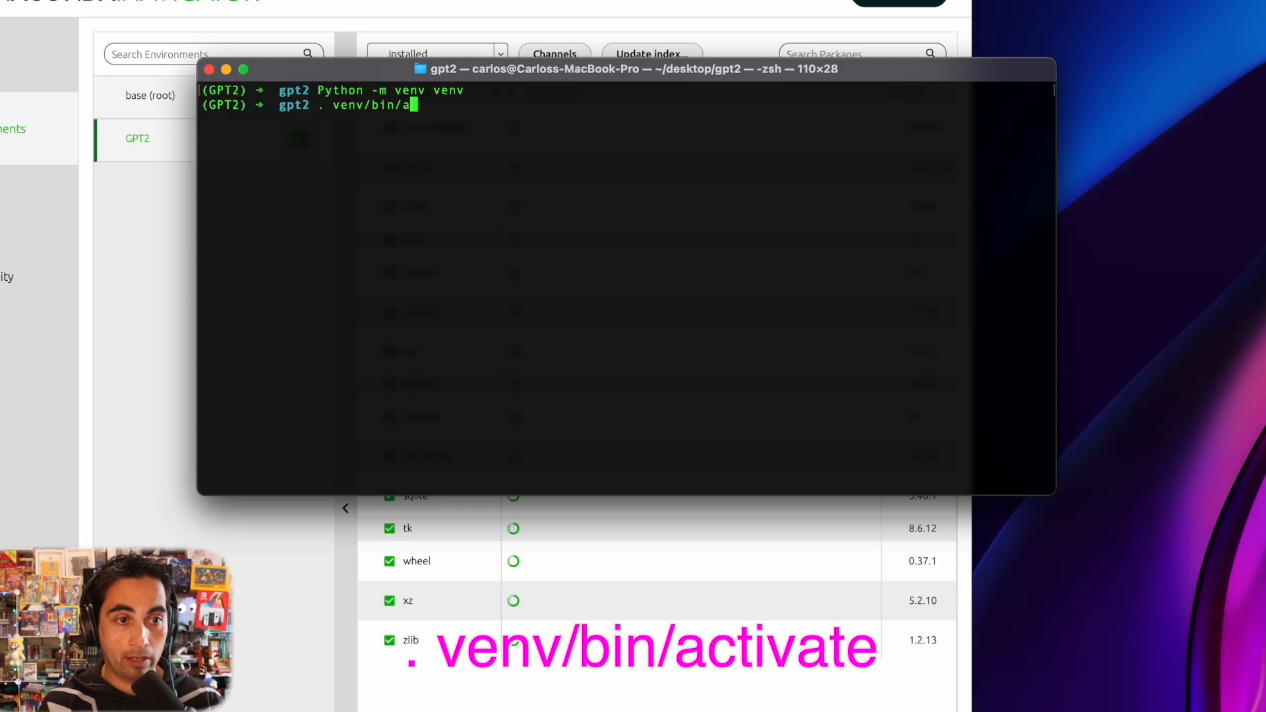
pyautogui.press('enter')
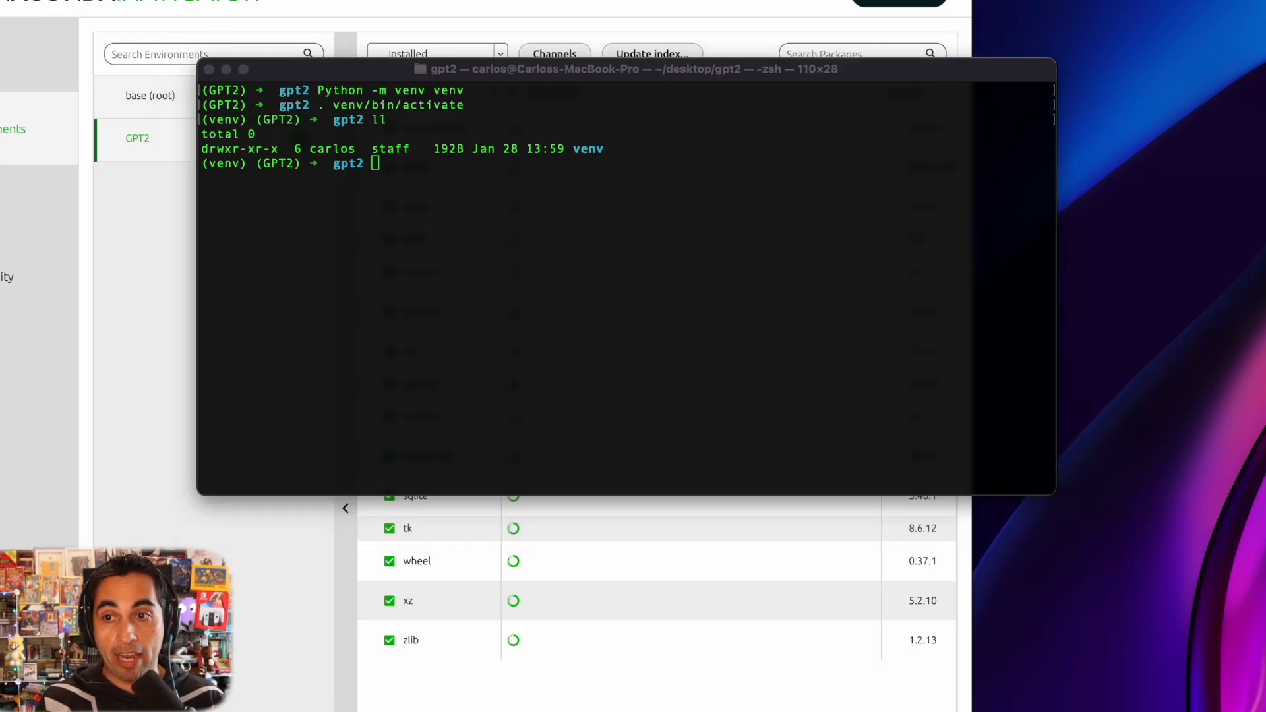
# Step: Upgrade pip in the venv to 21.3.1 and confirm the working folder with pwd
pyautogui.write('pip install --upgrade pip')
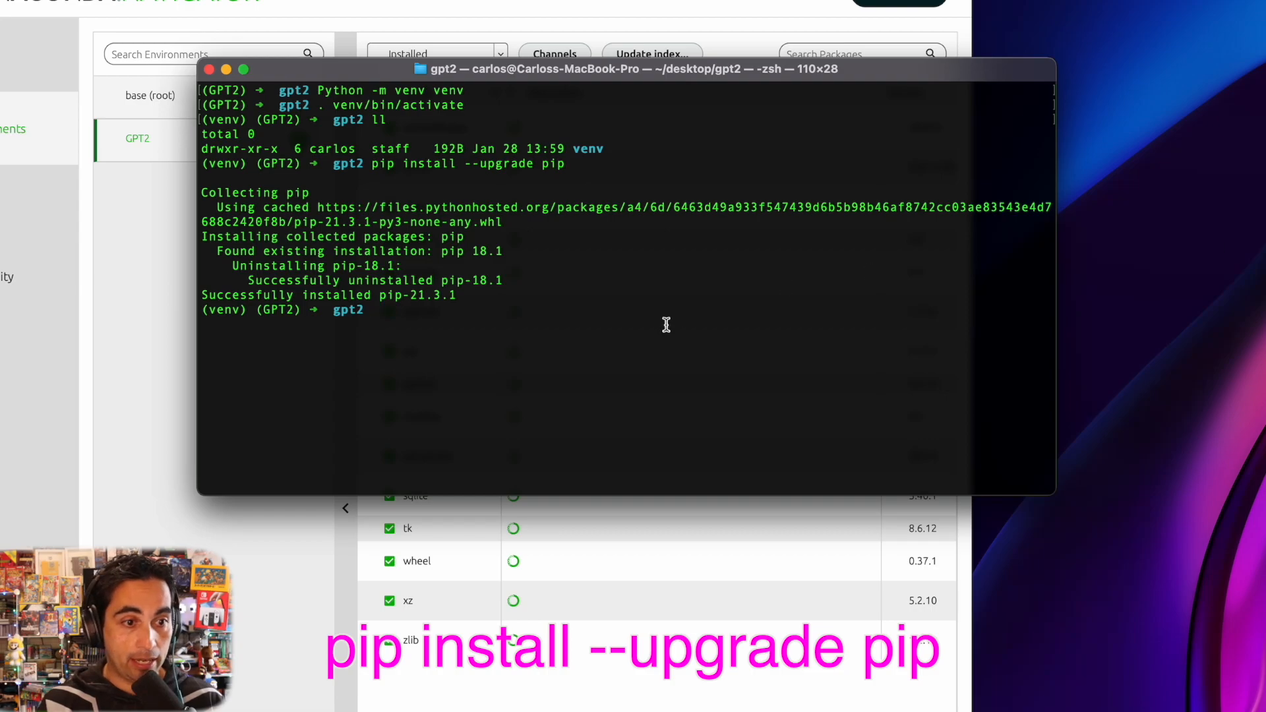
pyautogui.write('pwd')
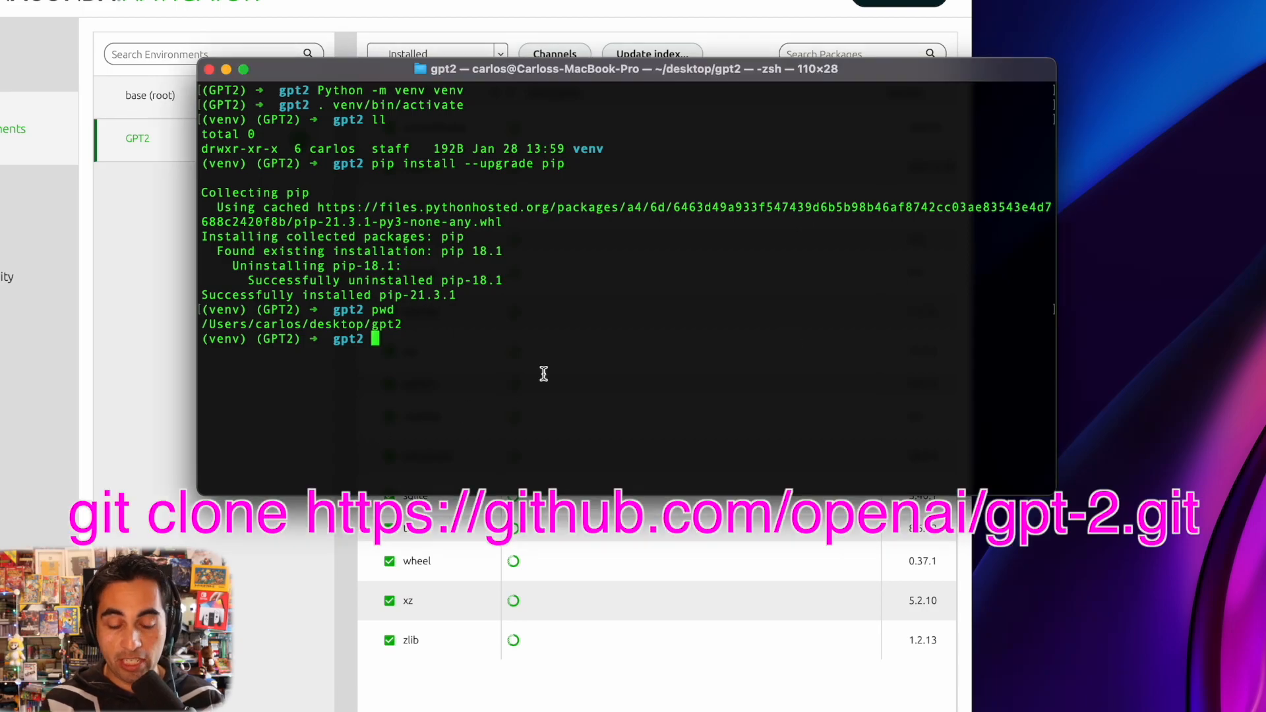
pyautogui.write('git clone https://github.com/openai/gpt-2.git')
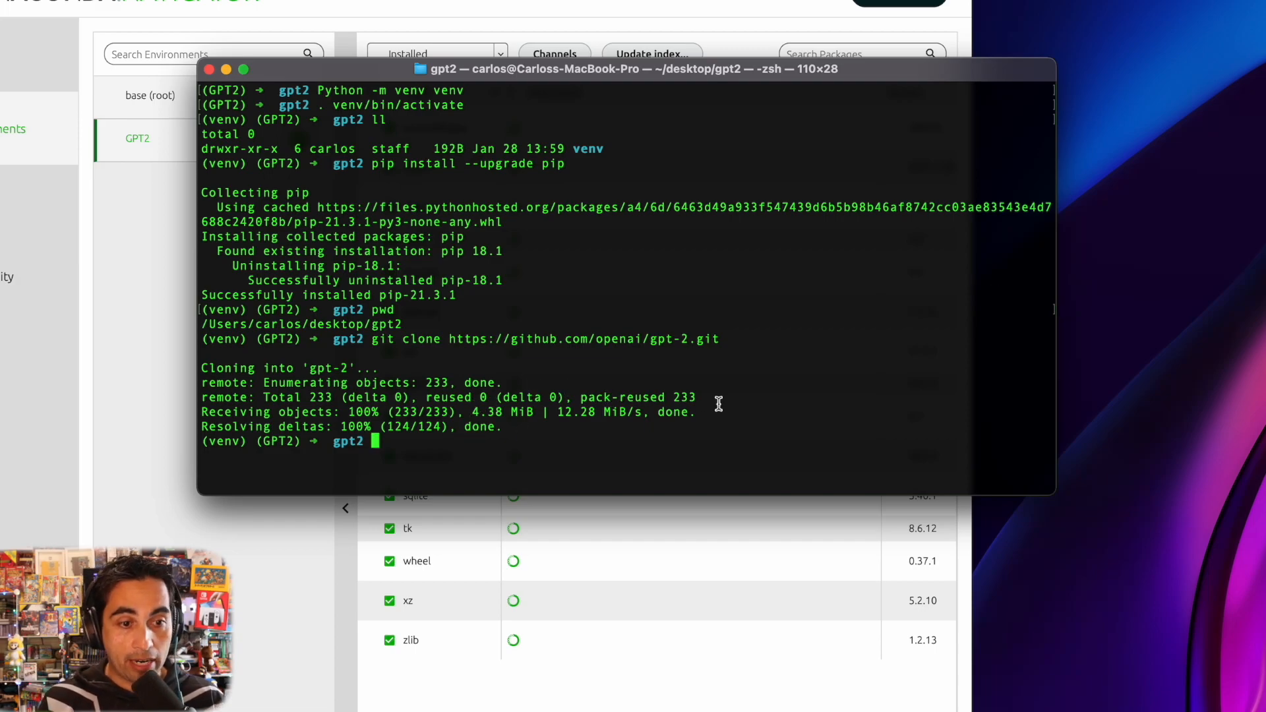
pyautogui.write('ls')
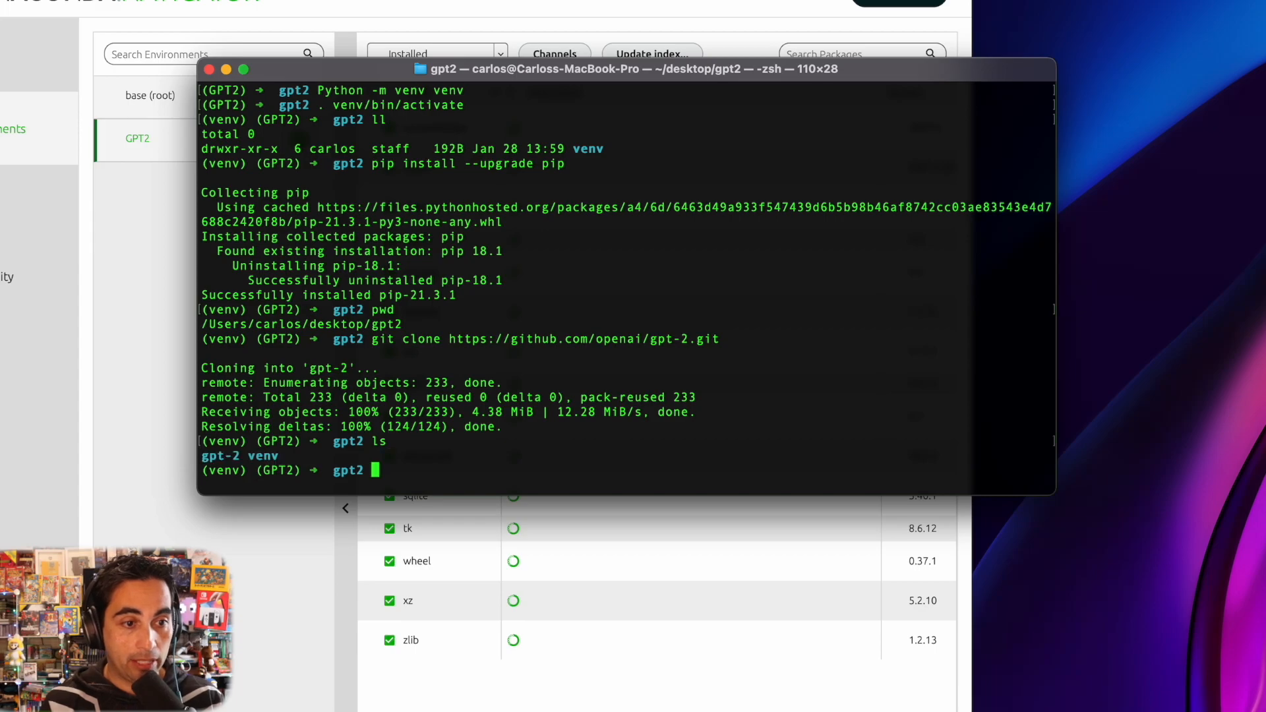
pyautogui.write('cd')
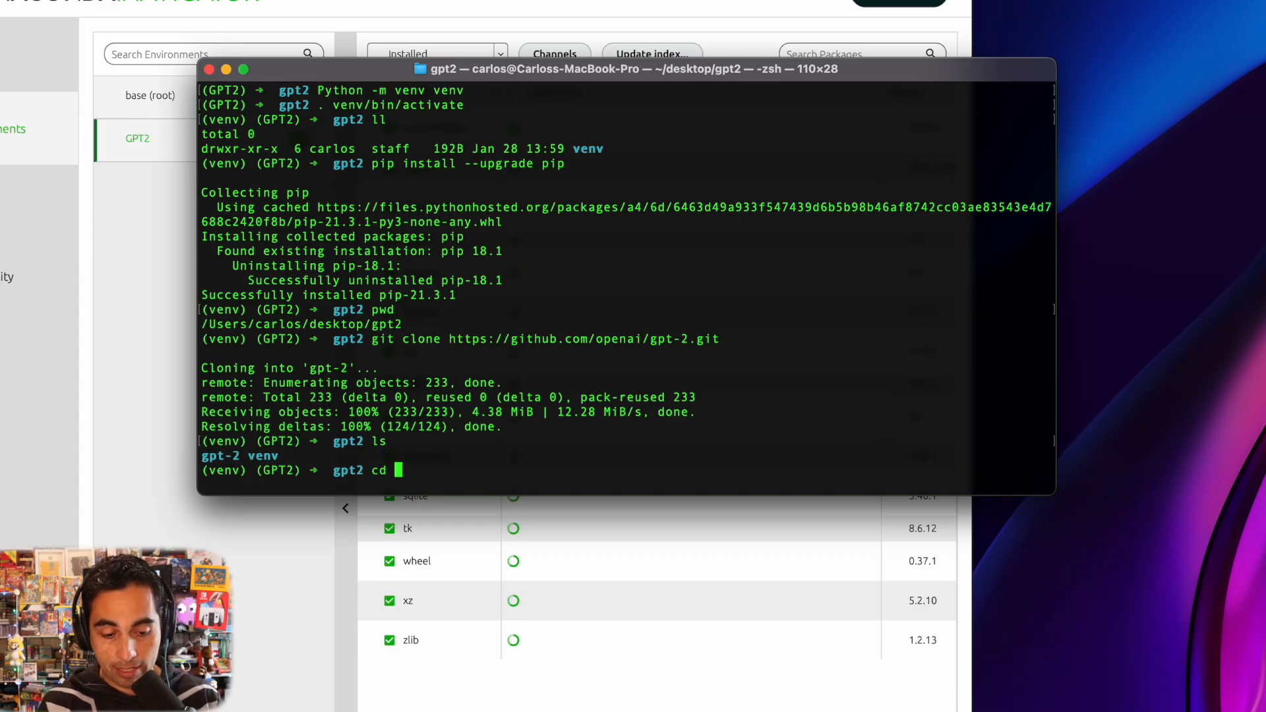
pyautogui.write('gpt-2')
pyautogui.write('ll')
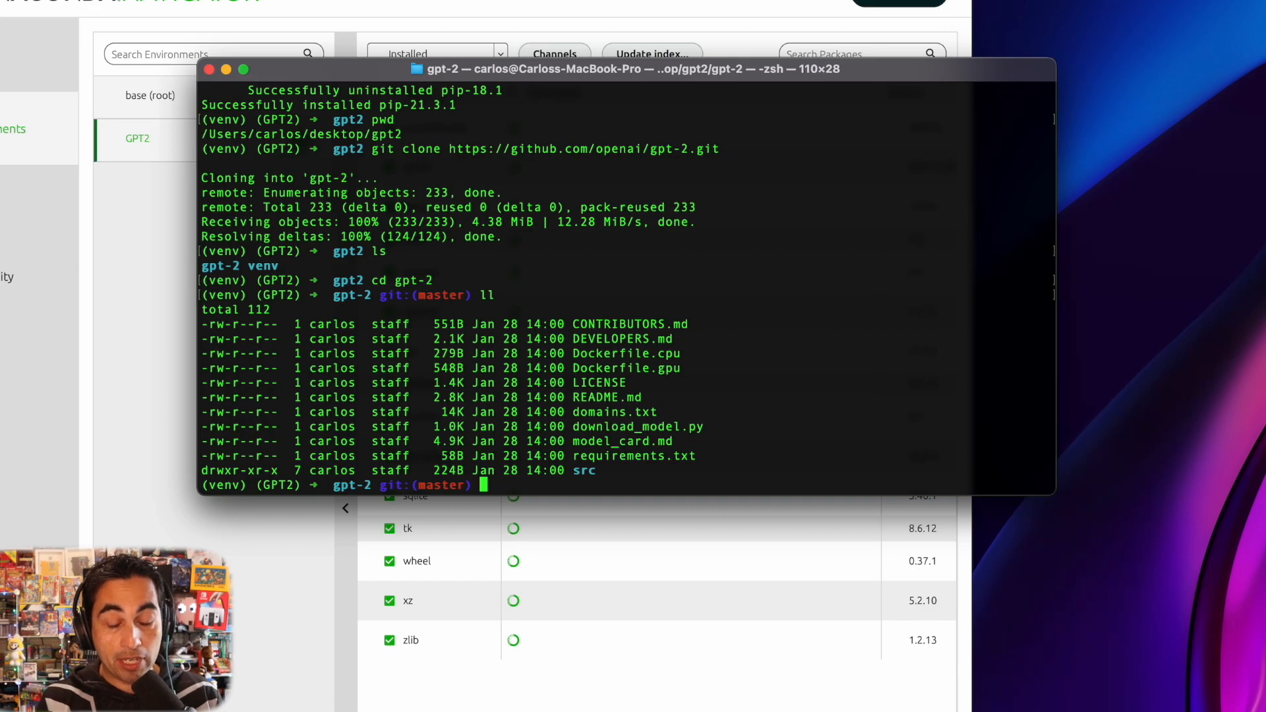
pyautogui.write('non')
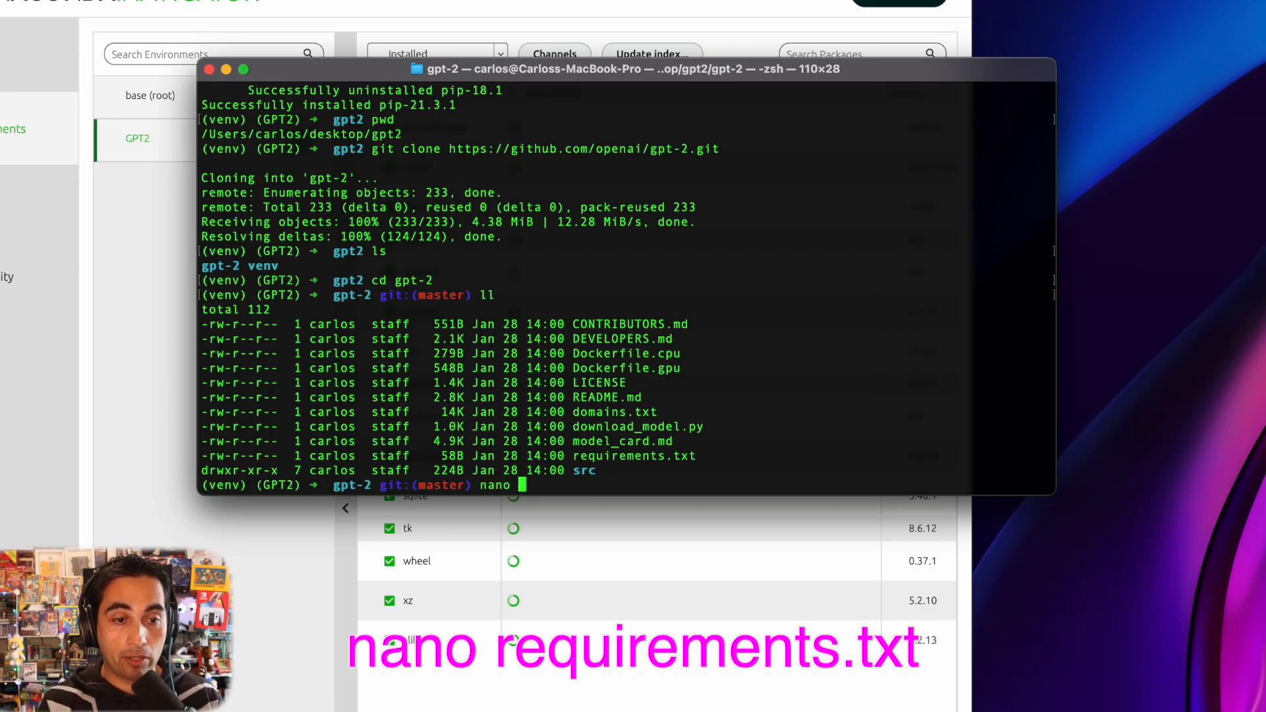
# Step: Edit requirements.txt in nano so regex is pinned to 2021.9.30, then save and exit
pyautogui.write('requir')
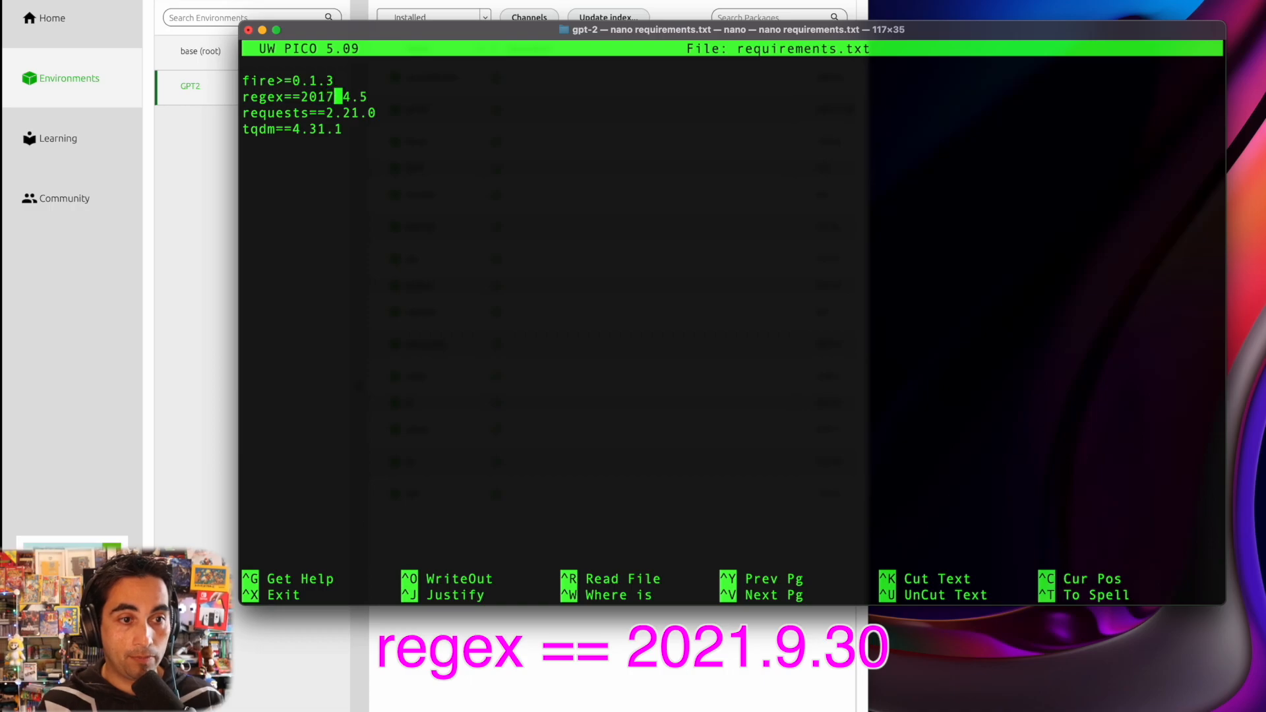
pyautogui.write('2021')
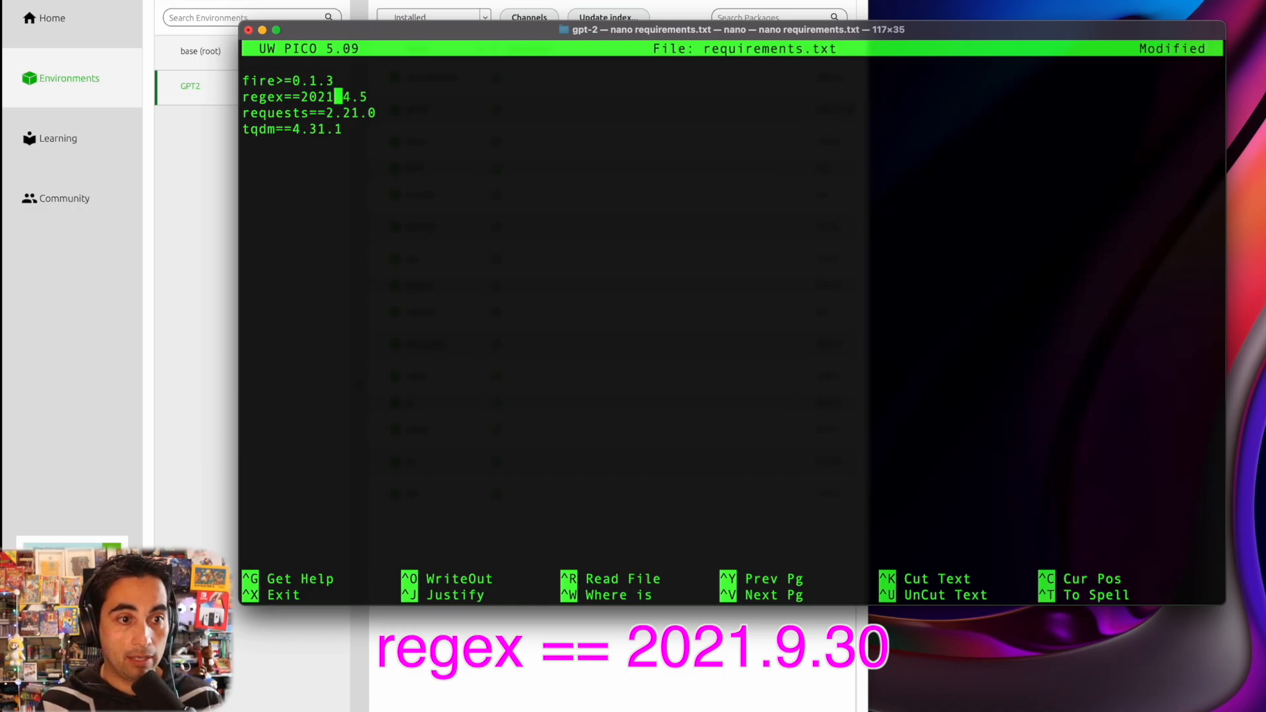
pyautogui.write('9')
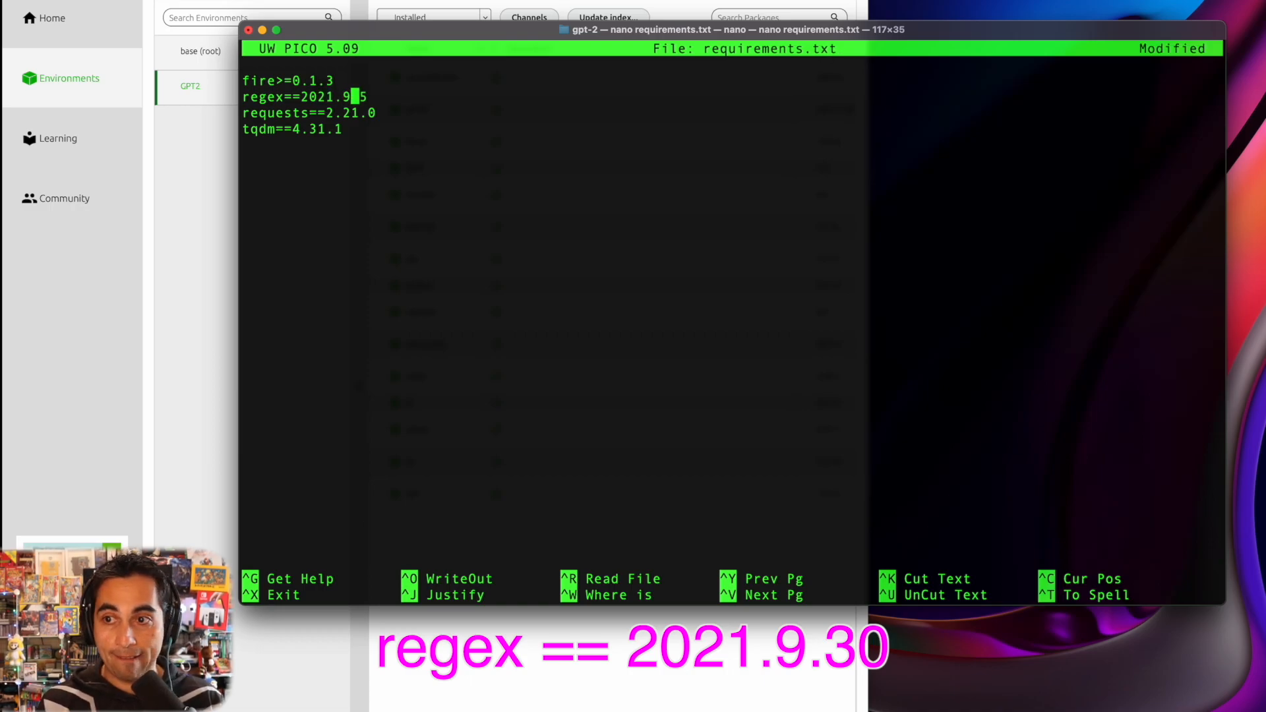
pyautogui.press('Backspace')
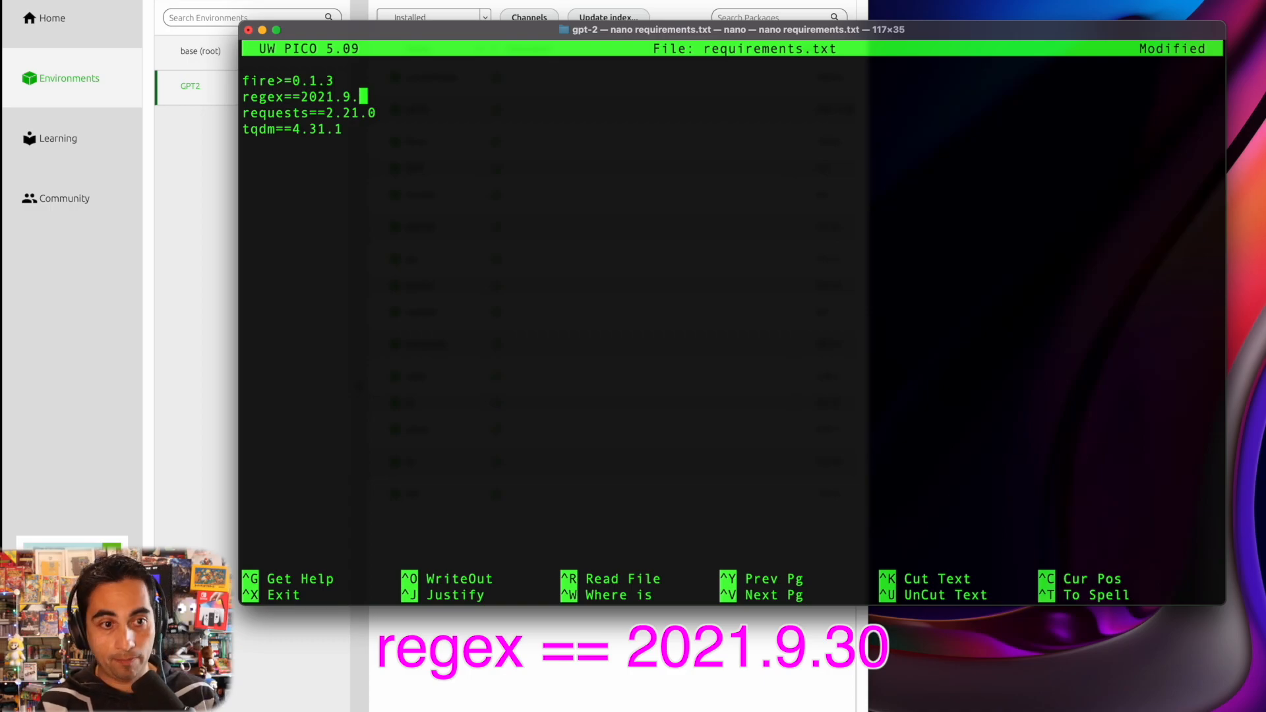
pyautogui.write('30')
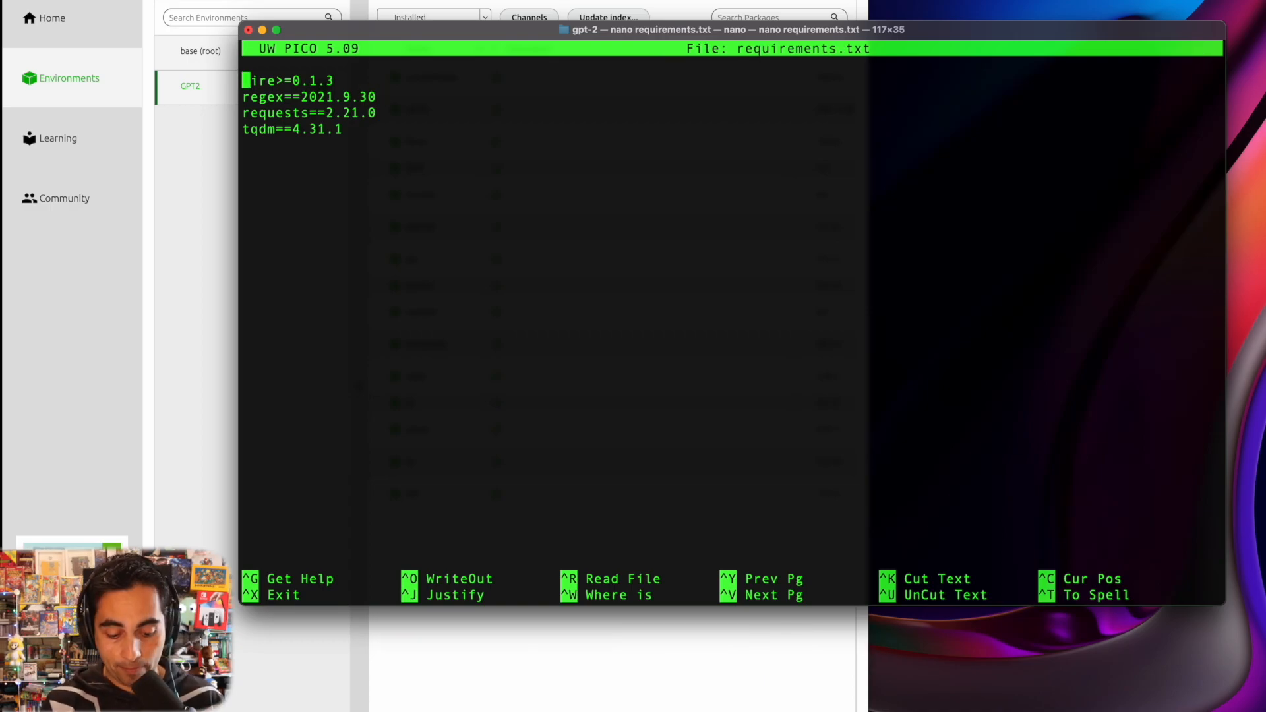
pyautogui.press('ctrl+x')
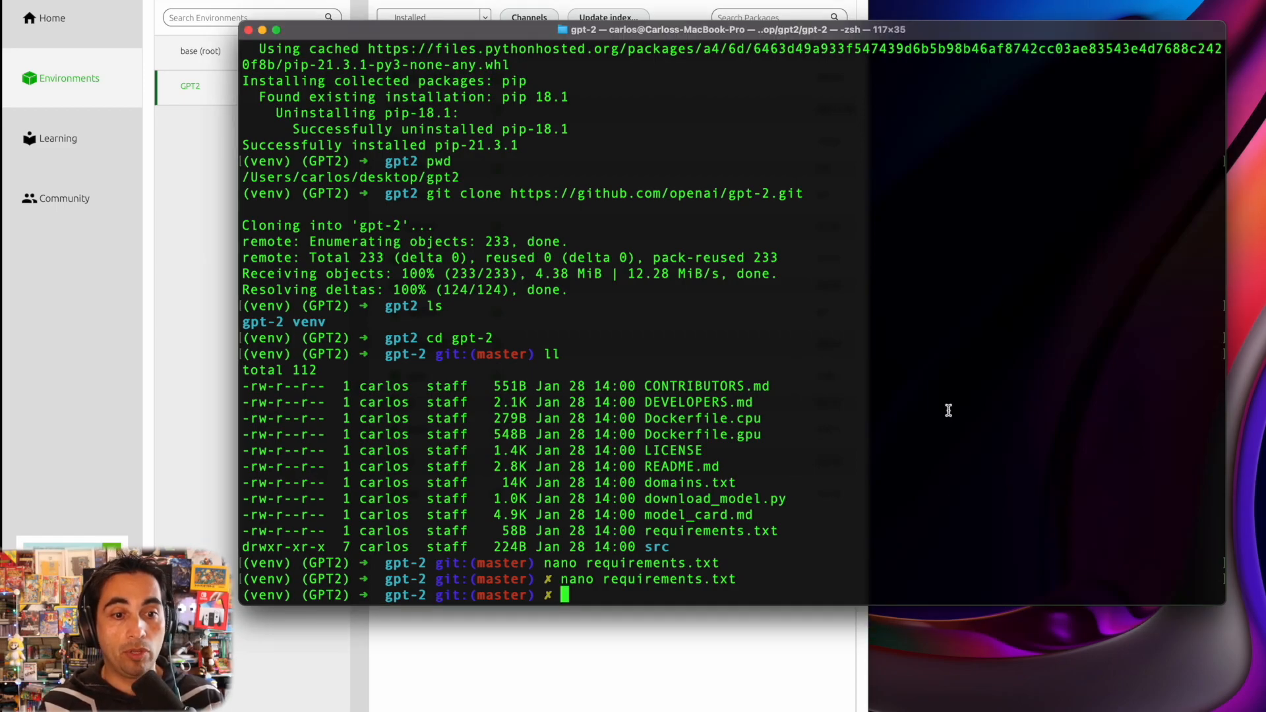
# Step: Install the packages from requirements.txt with pip install -r requirements.txt
pyautogui.write('pip install -r requirements.txt')
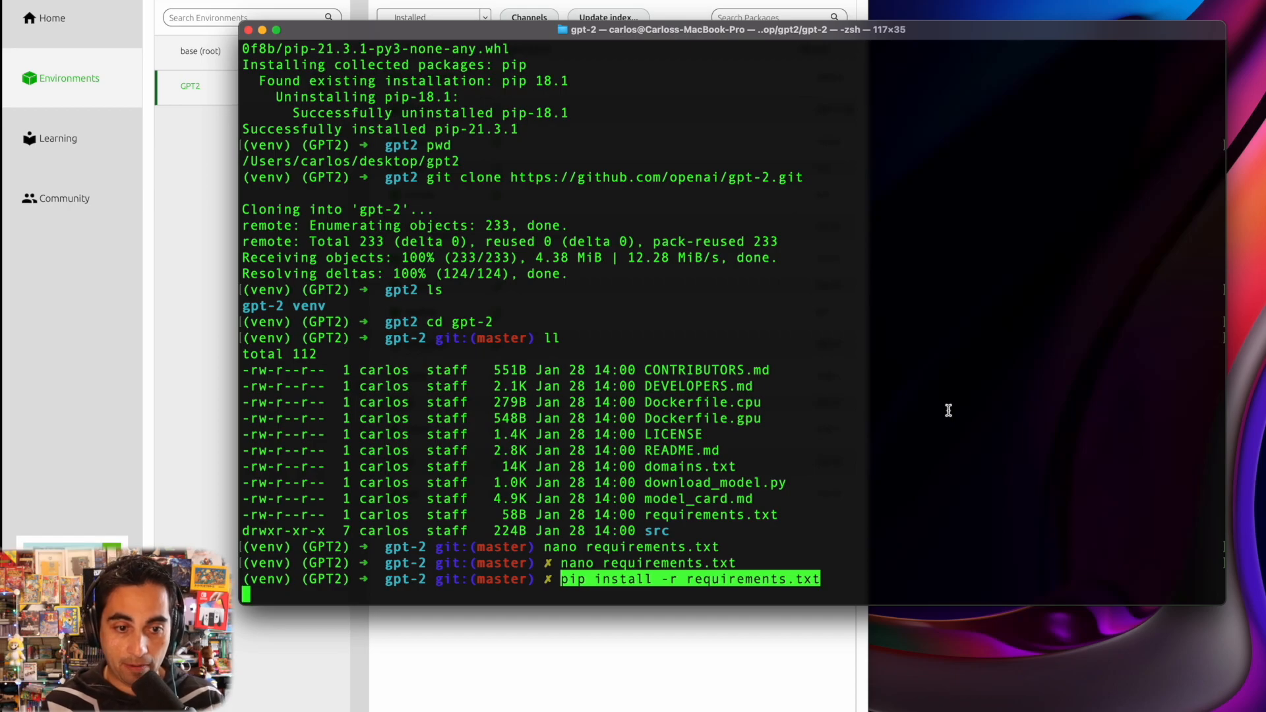
pyautogui.press('enter')
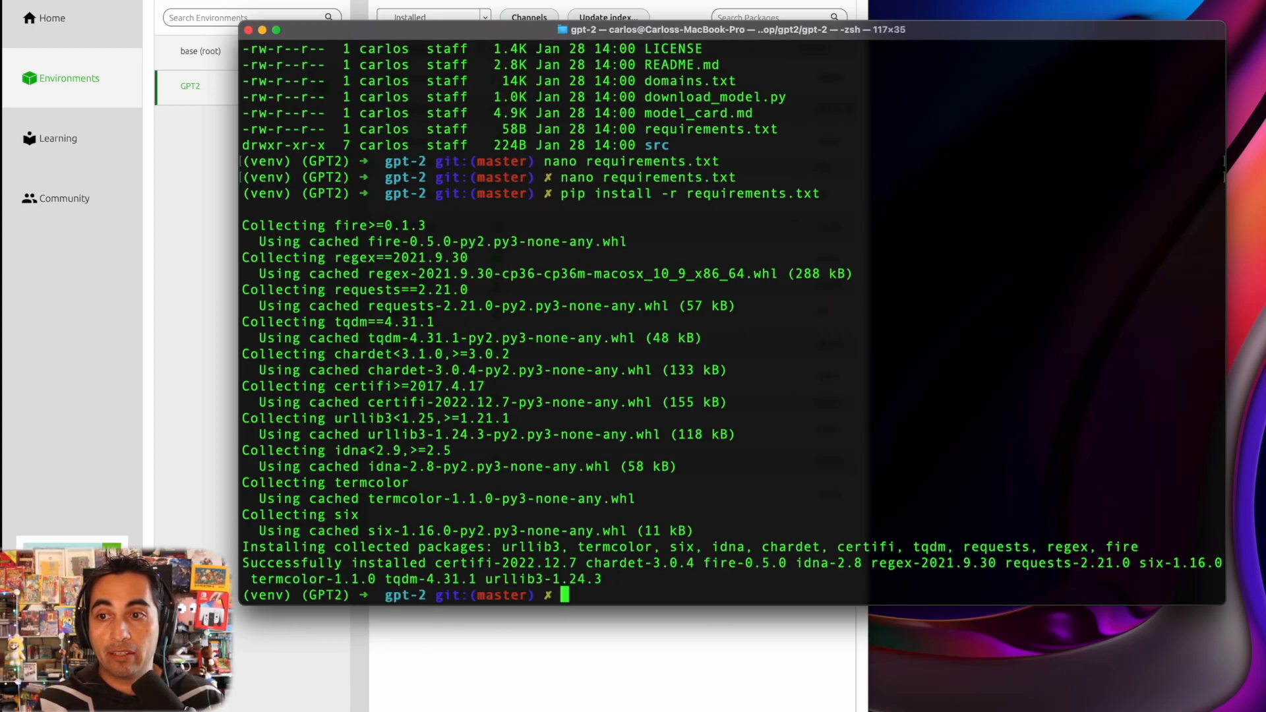
pyautogui.moveTo(941, 365)
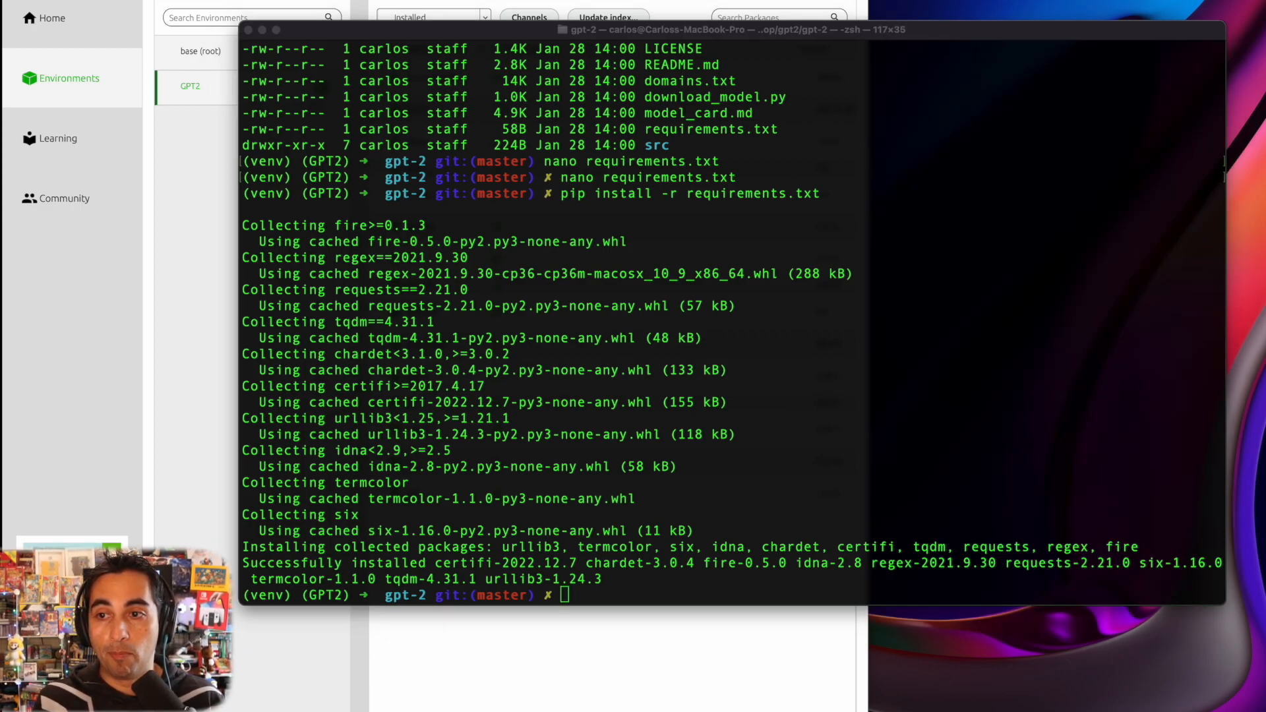
pyautogui.moveTo(823, 393)
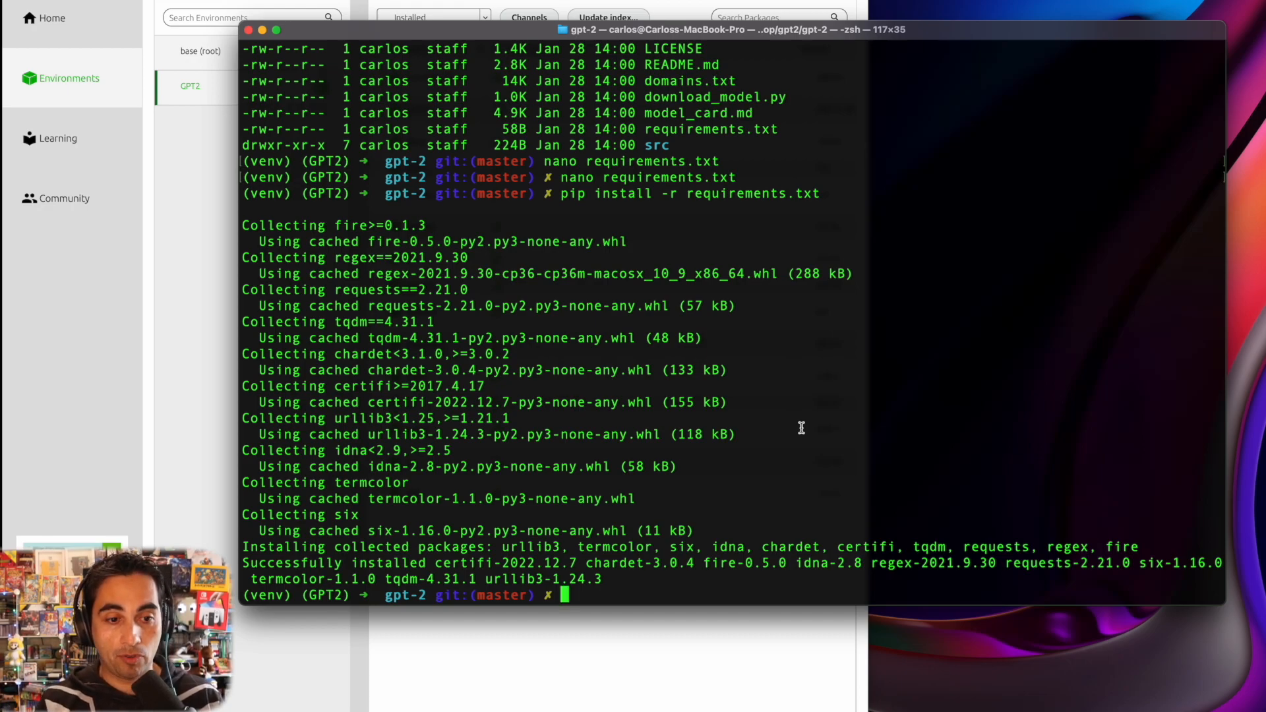
# Step: Download the GPT-2 124M model files with python3 download_model.py 124M
pyautogui.write('python3 download_model.py 124M')
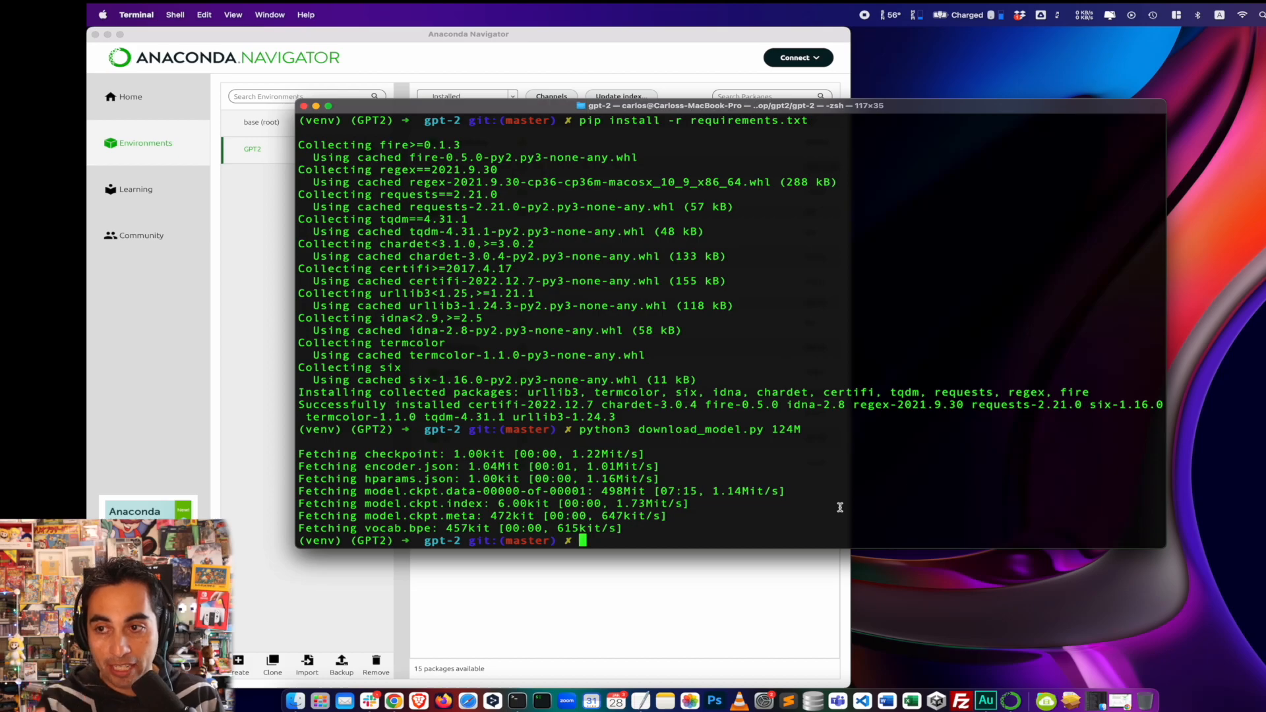
# Step: Install TensorFlow 1.5.0 from the Google storage Mac CPU wheel URL with pip
pyautogui.write('pip install https://storage.googleapis.com/tensorflow/mac/cpu/tensorflow-1.5.0-py3-none-any.whl')
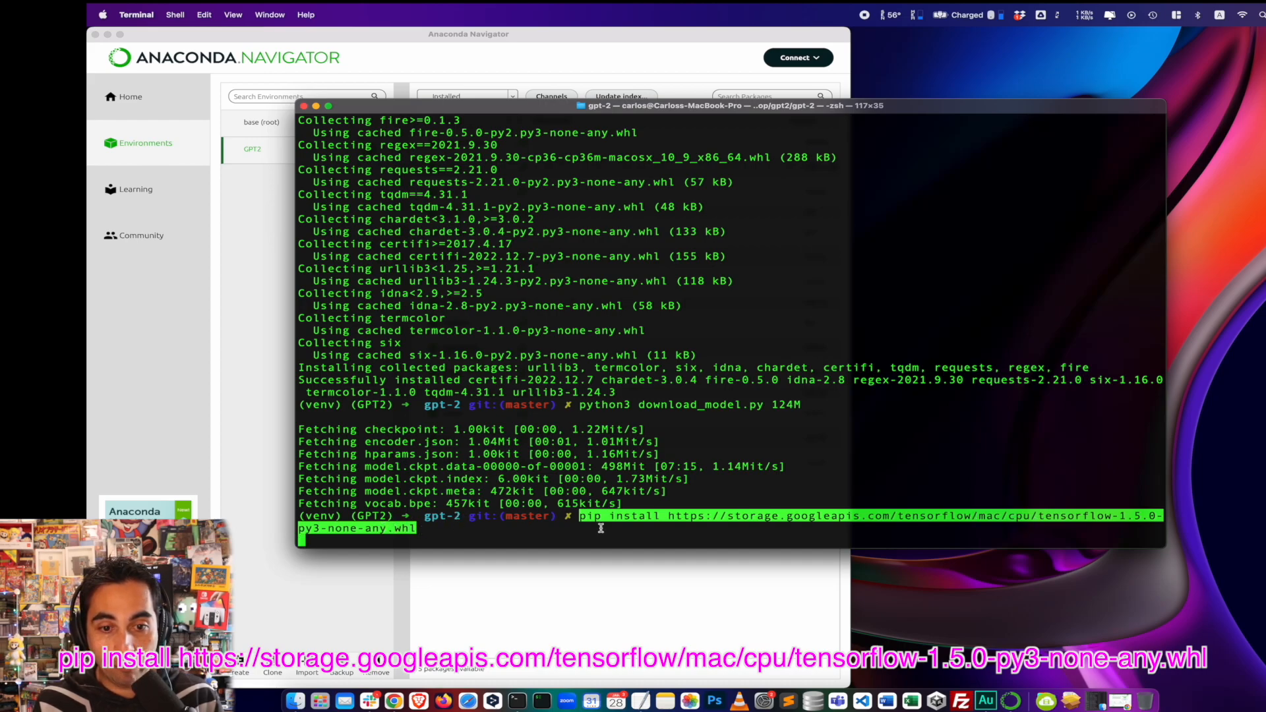
pyautogui.moveTo(965, 526)
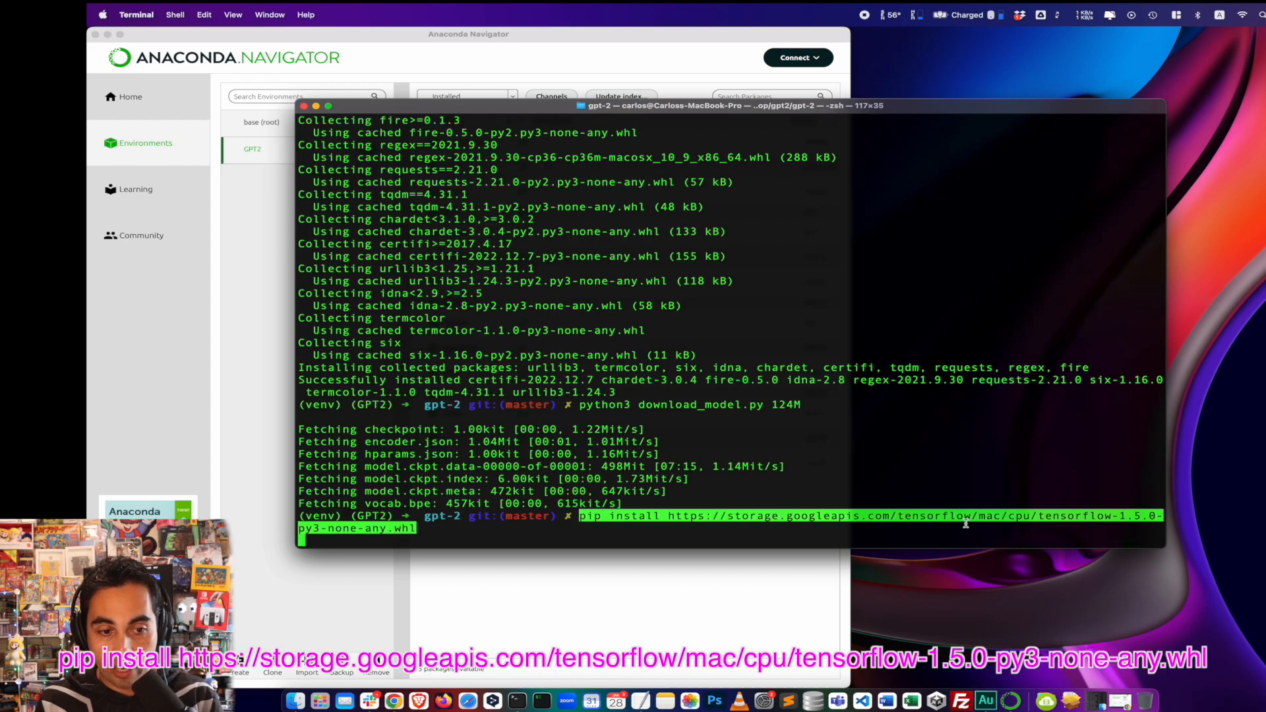
pyautogui.press('return')
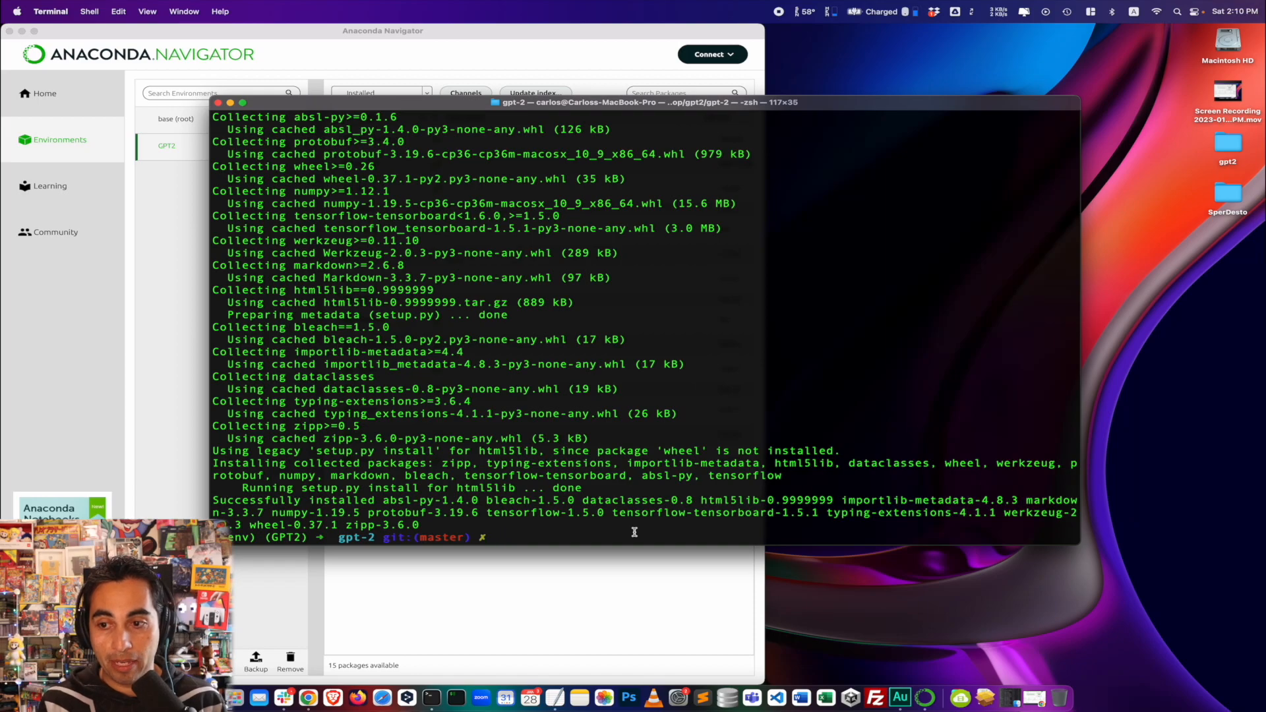
# Step: Run interactive_conditional_samples.py --top_k 40 and hit the missing tf.sort AttributeError
pyautogui.write('python3 src/interactive_conditional_samples.py --top_k 40')
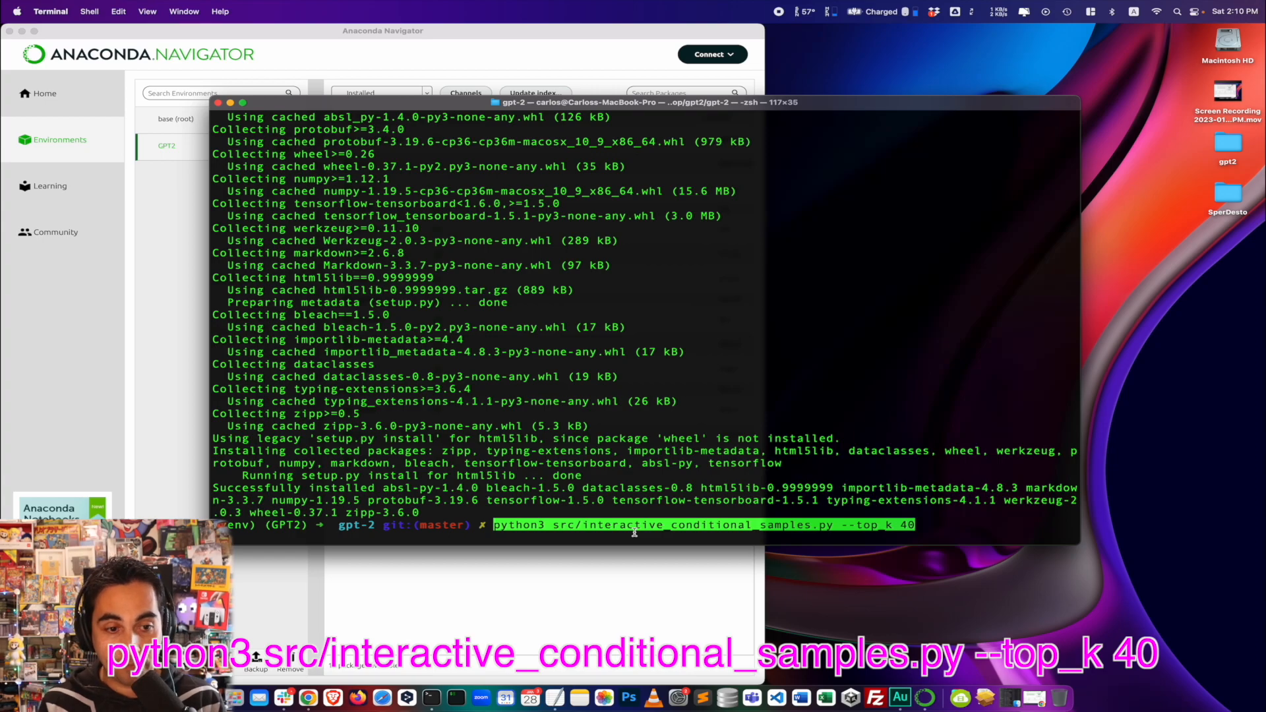
pyautogui.press('enter')
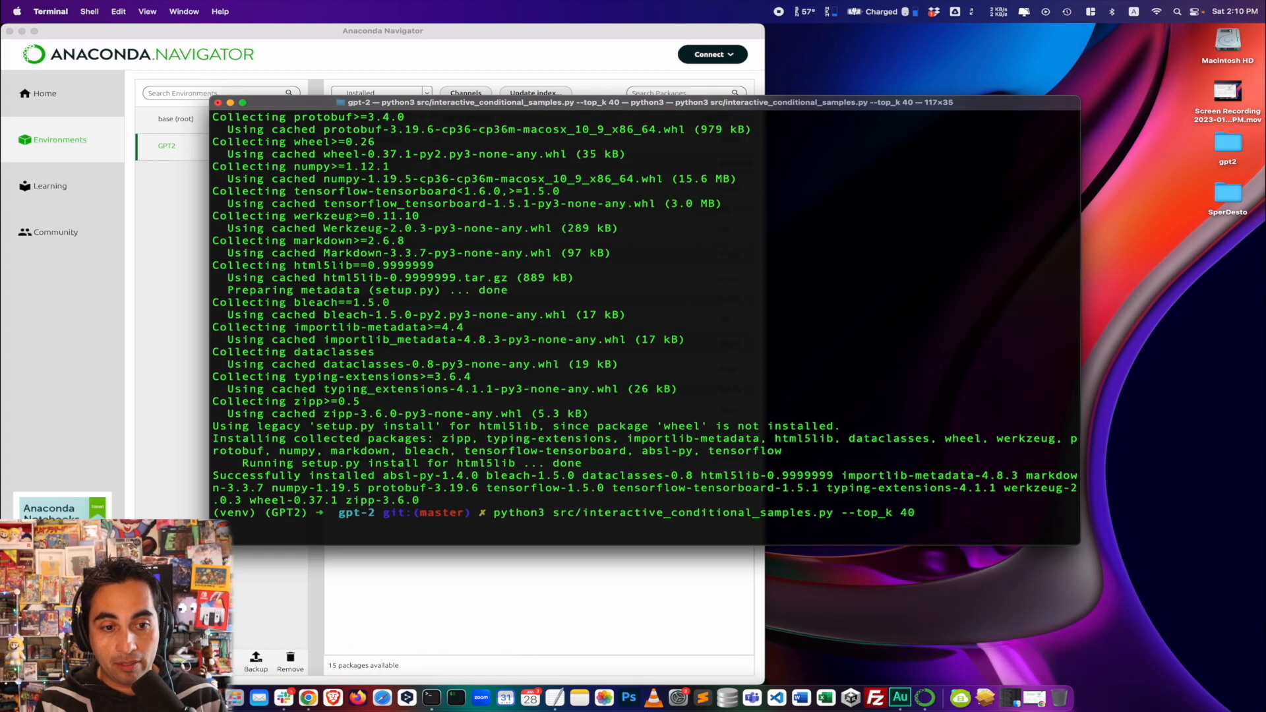
pyautogui.press('Return')
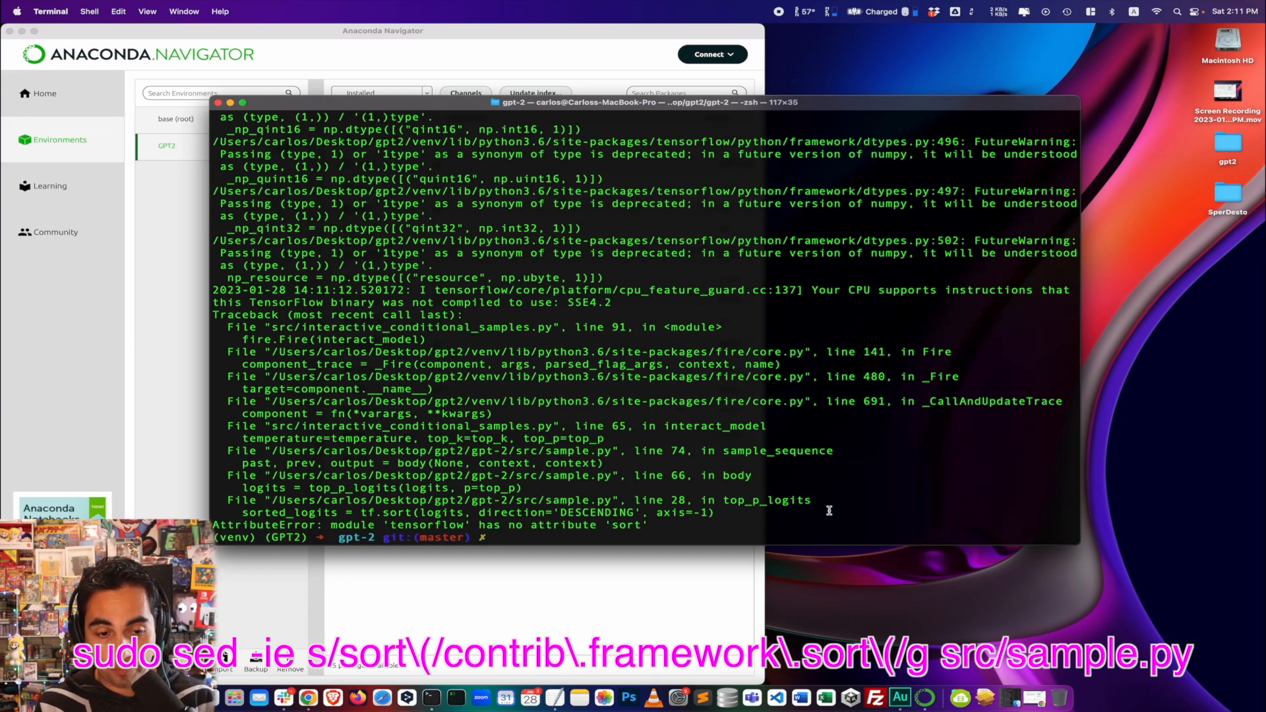
# Step: Patch src/sample.py with sudo sed to use contrib.framework.sort, entering the password
pyautogui.write('sudo sed -ie s/sort\\(/contrib\\.framework\\.sort\\(/g src/sample.py')
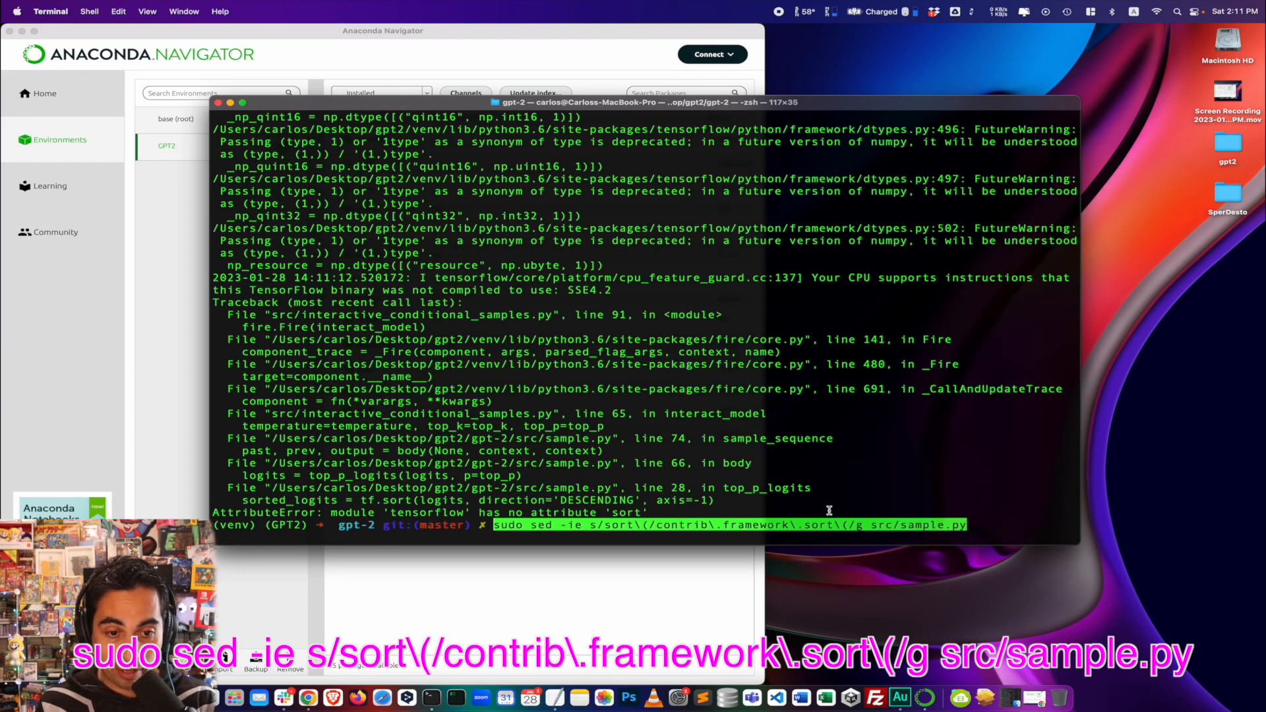
pyautogui.press('Return')
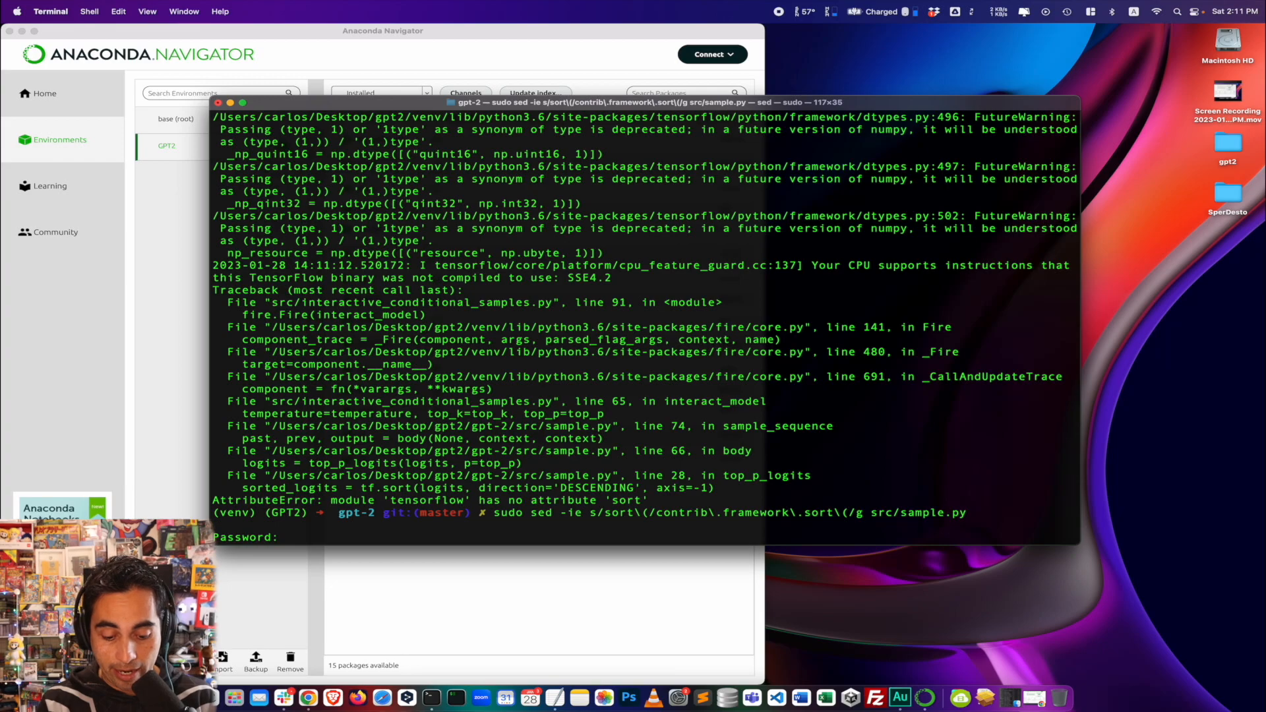
pyautogui.press('enter')
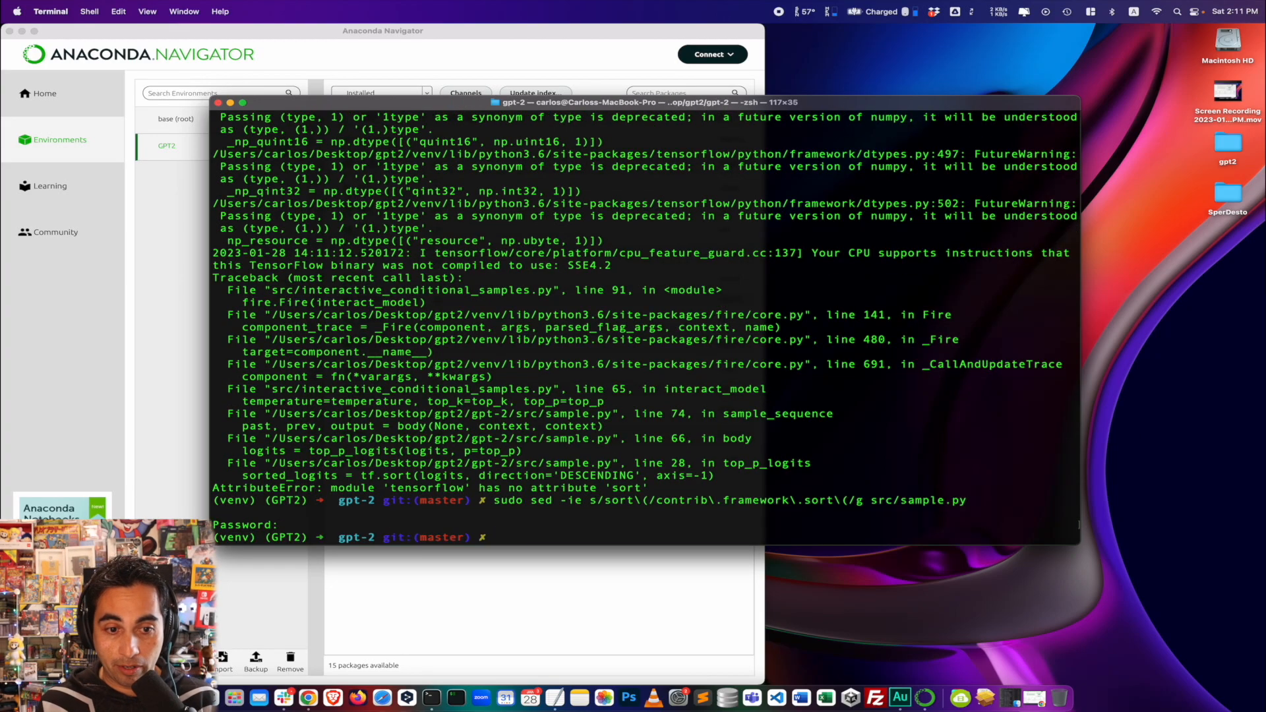
# Step: Rerun interactive_conditional_samples.py --top_k 40 to prompt with the Little Red Riding Hood opening
pyautogui.write('python3 src/interactive_conditional_samples.py --top_k 40')
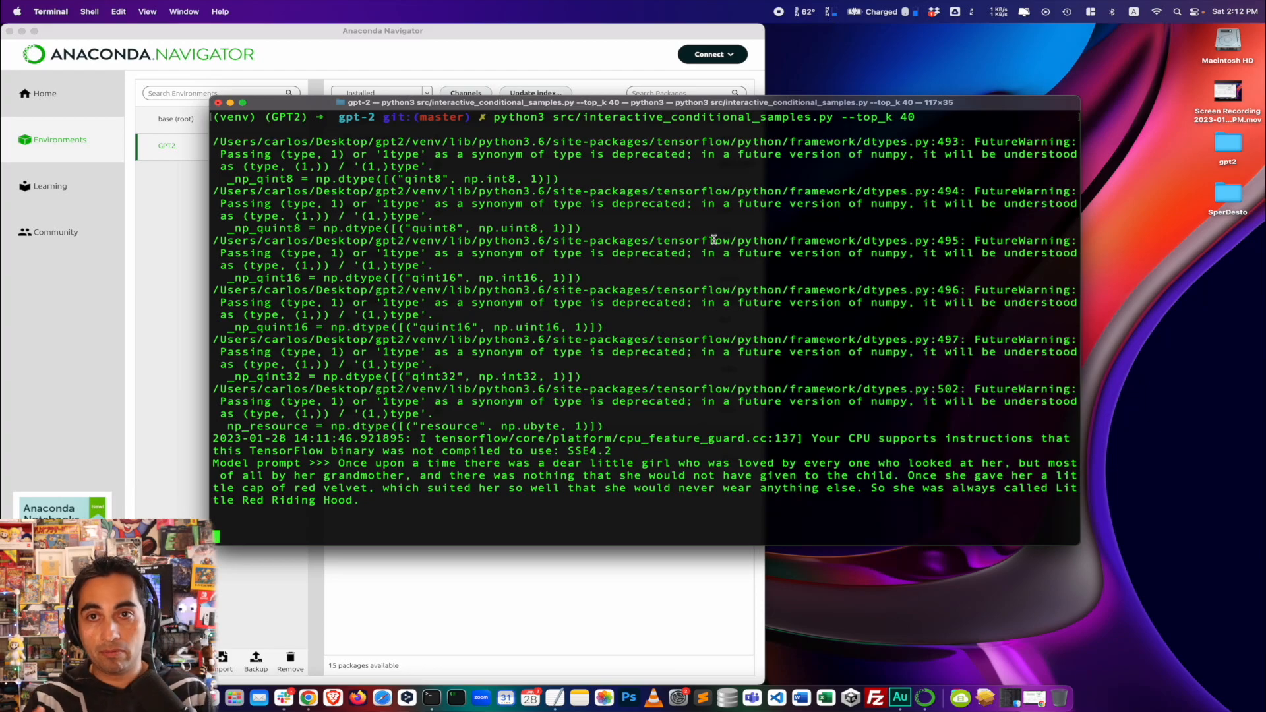
pyautogui.moveTo(637, 358)
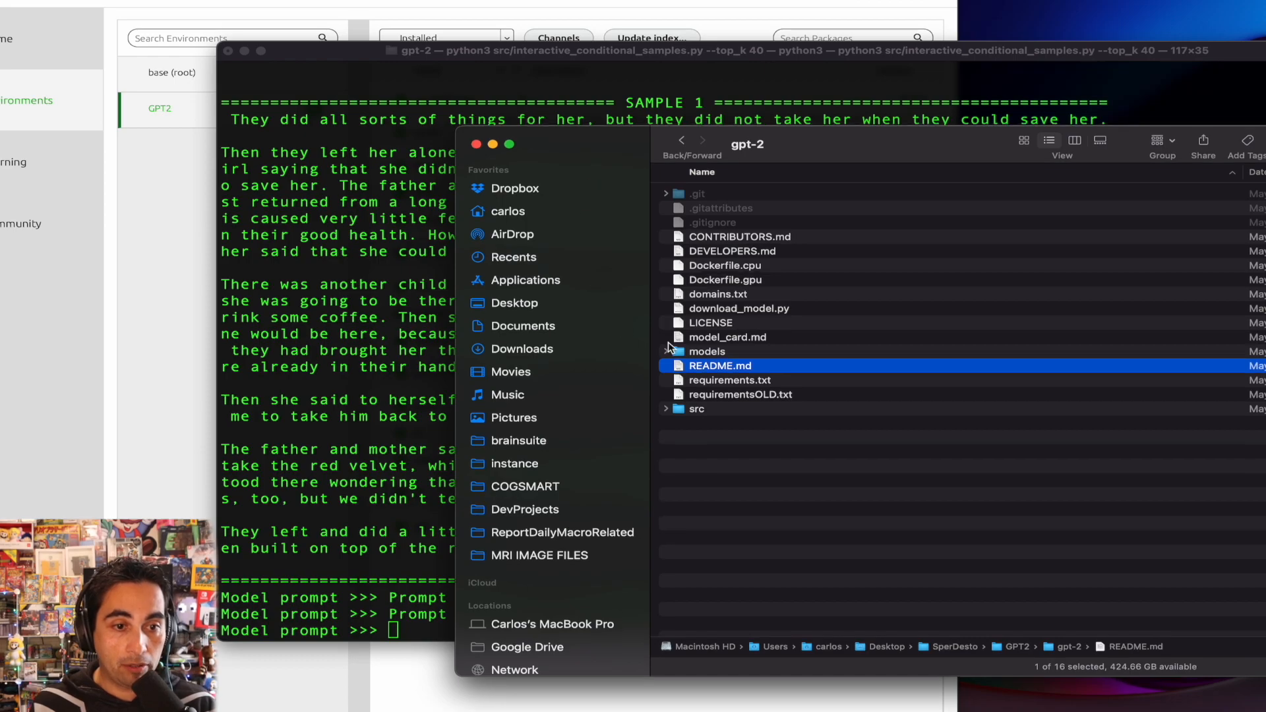
# Step: Enter the gpt-2 models folder and select the 1558M model folder beside 124M
pyautogui.click(706, 350)
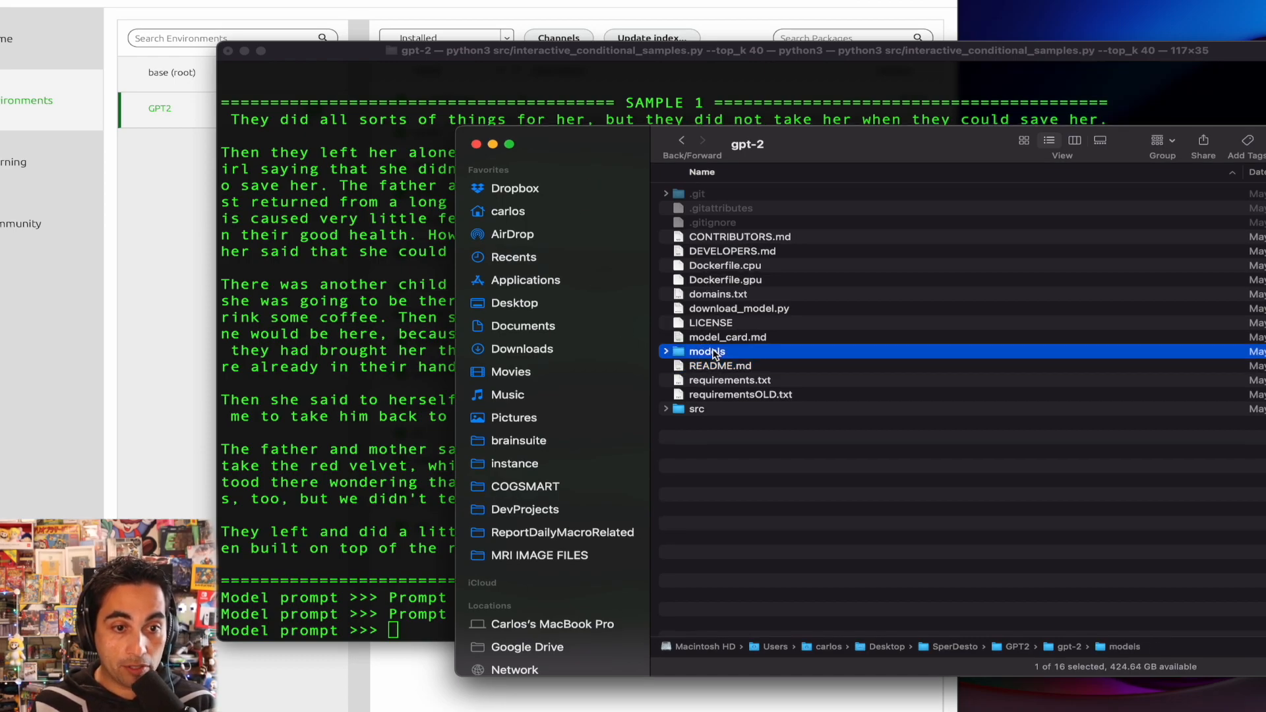
pyautogui.doubleClick(707, 350)
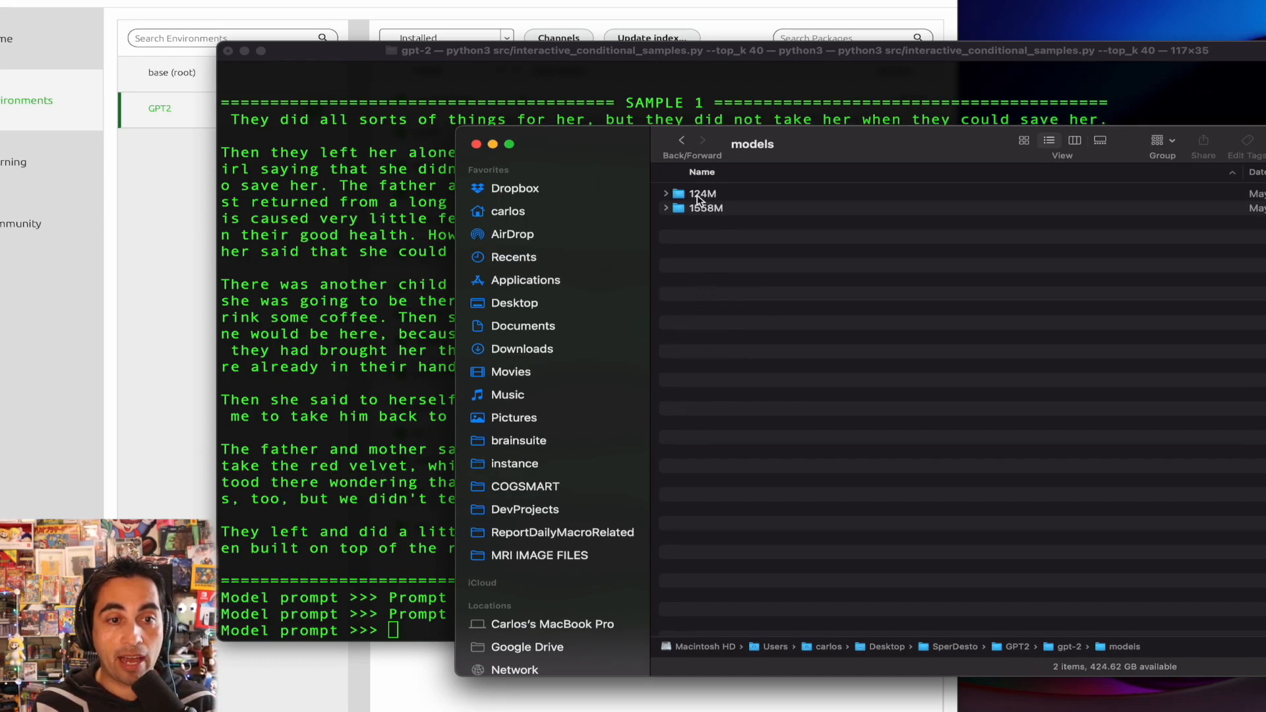
pyautogui.click(704, 207)
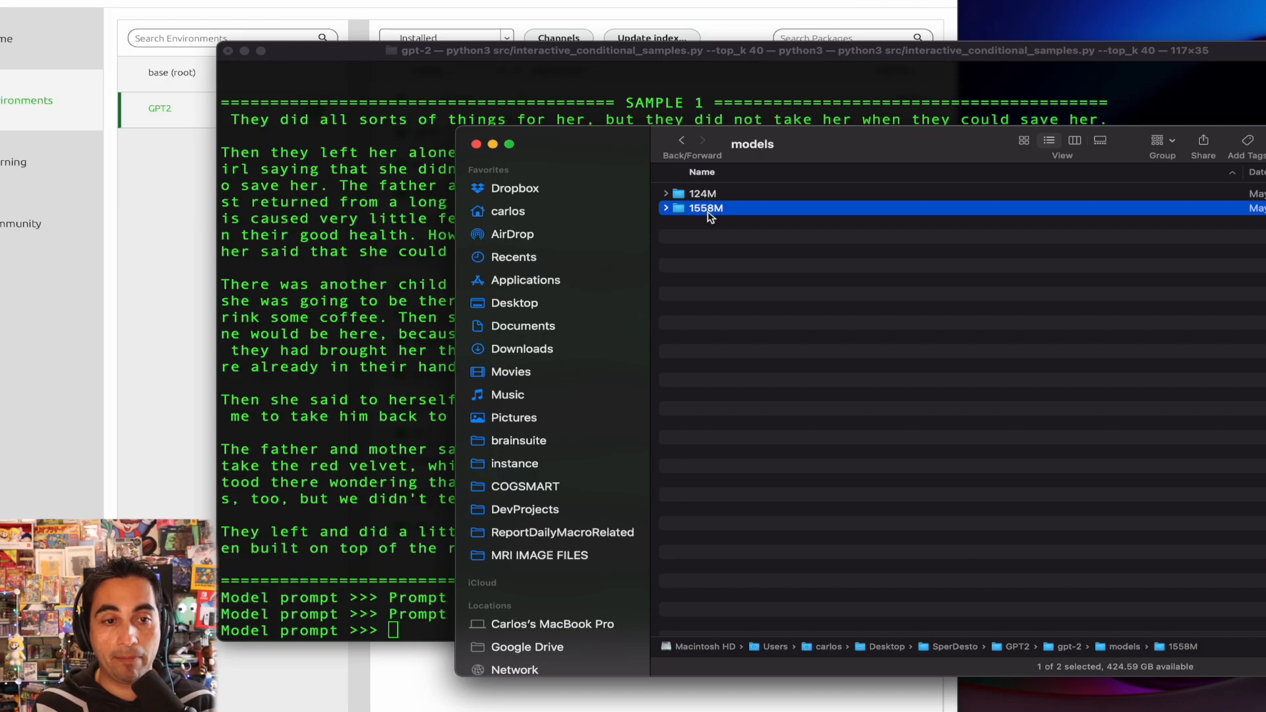
pyautogui.moveTo(709, 215)
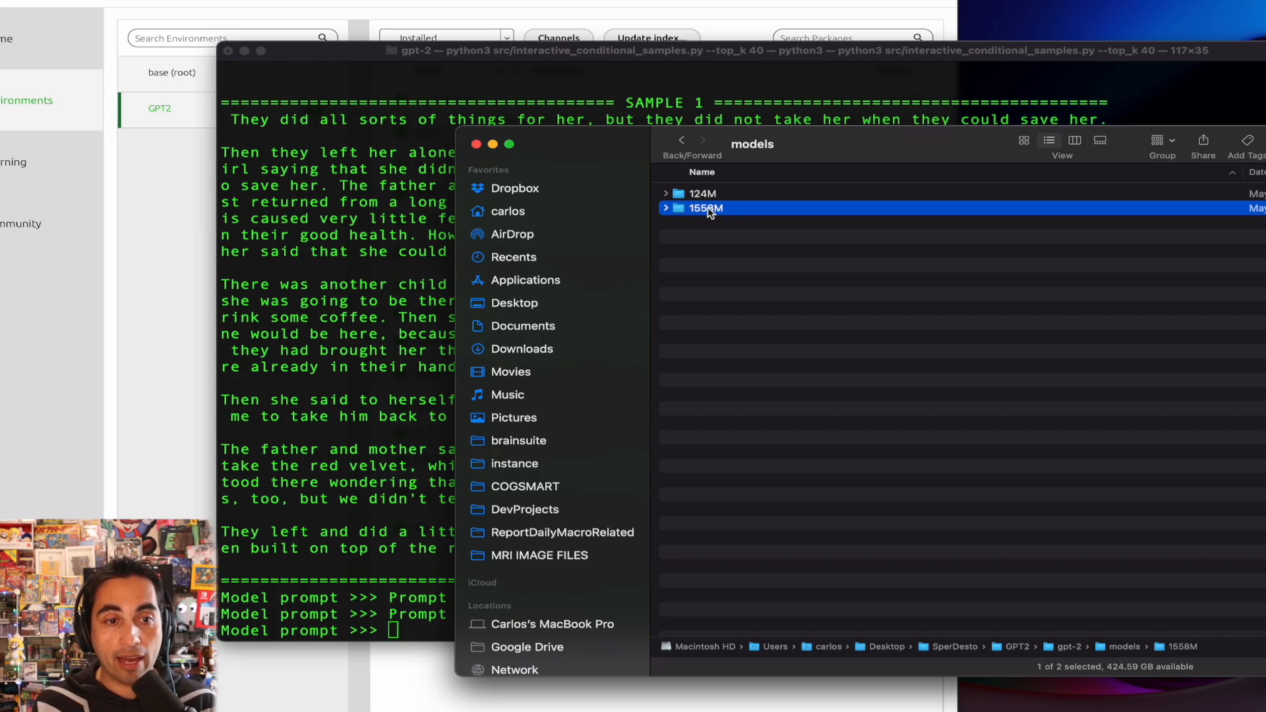
pyautogui.moveTo(775, 161)
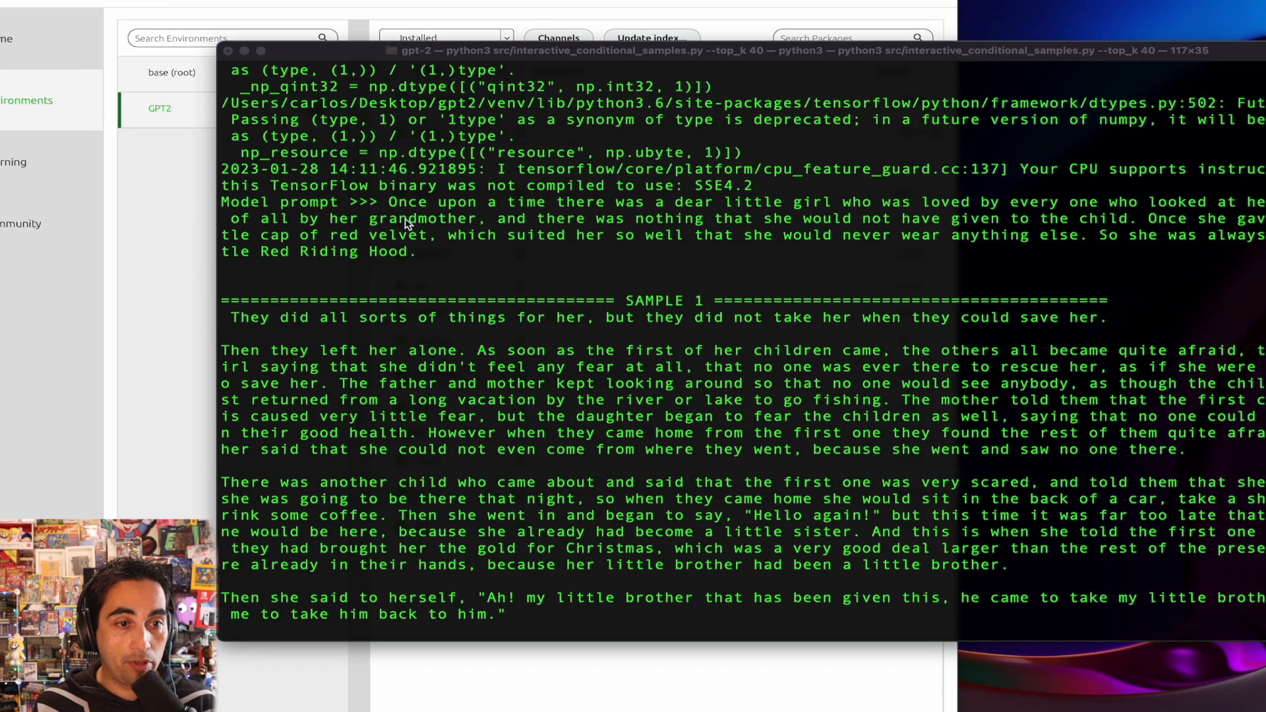
pyautogui.scroll(-3)
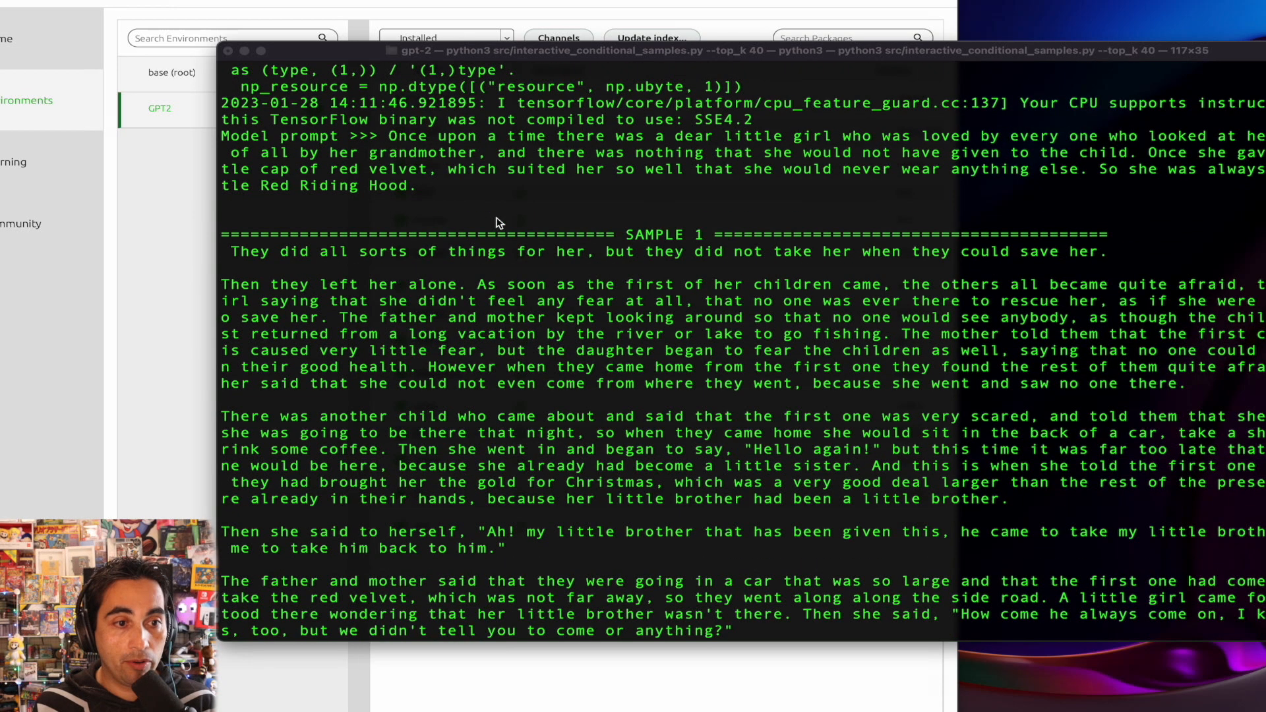
pyautogui.scroll(-3)
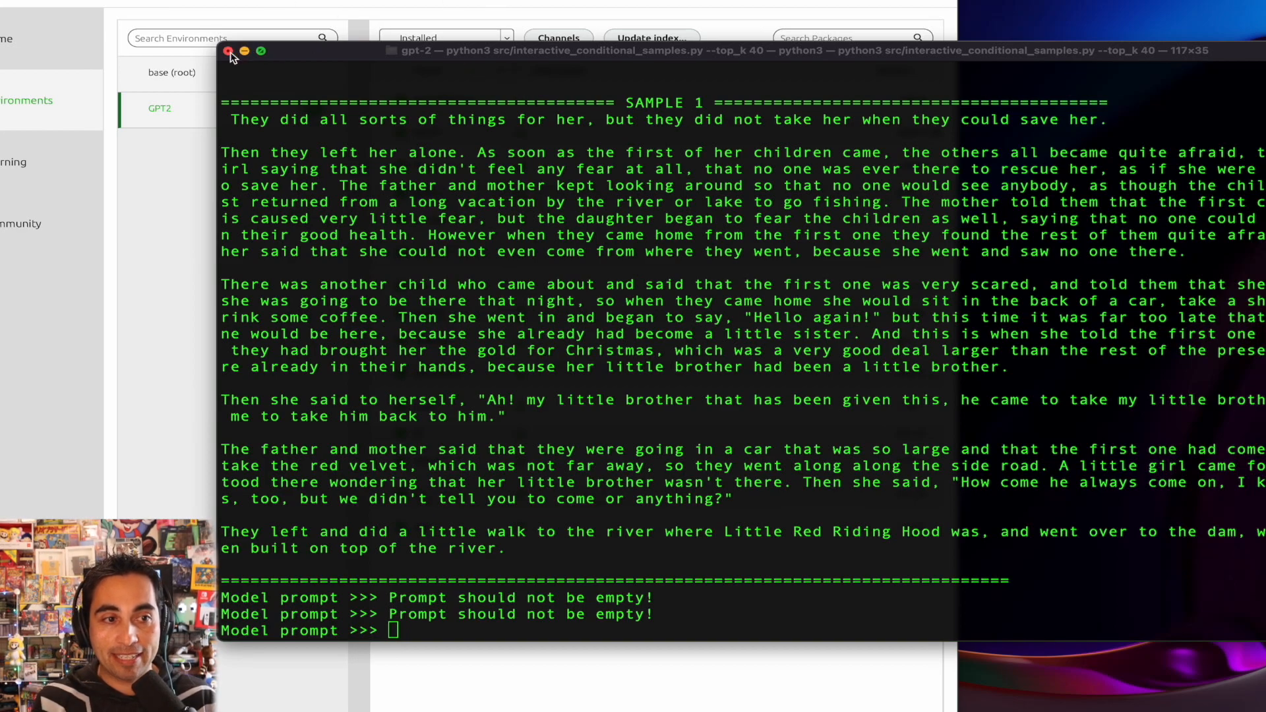
pyautogui.click(229, 51)
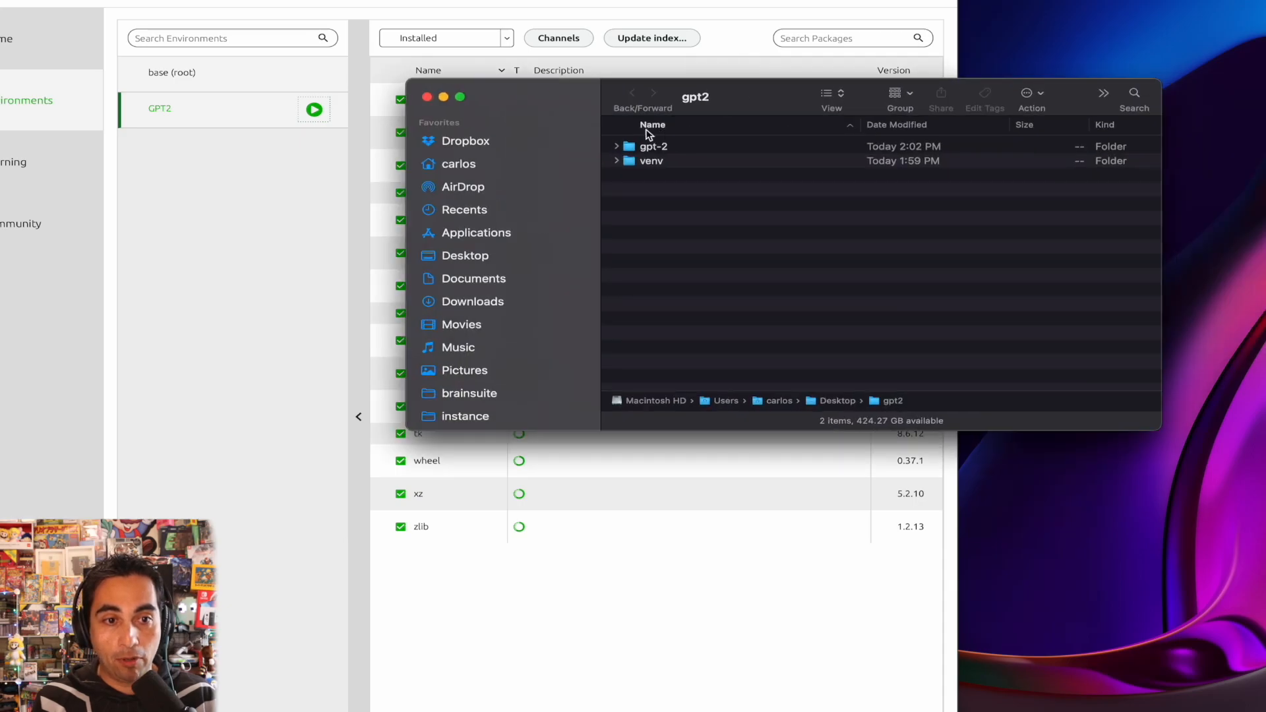
pyautogui.moveTo(657, 168)
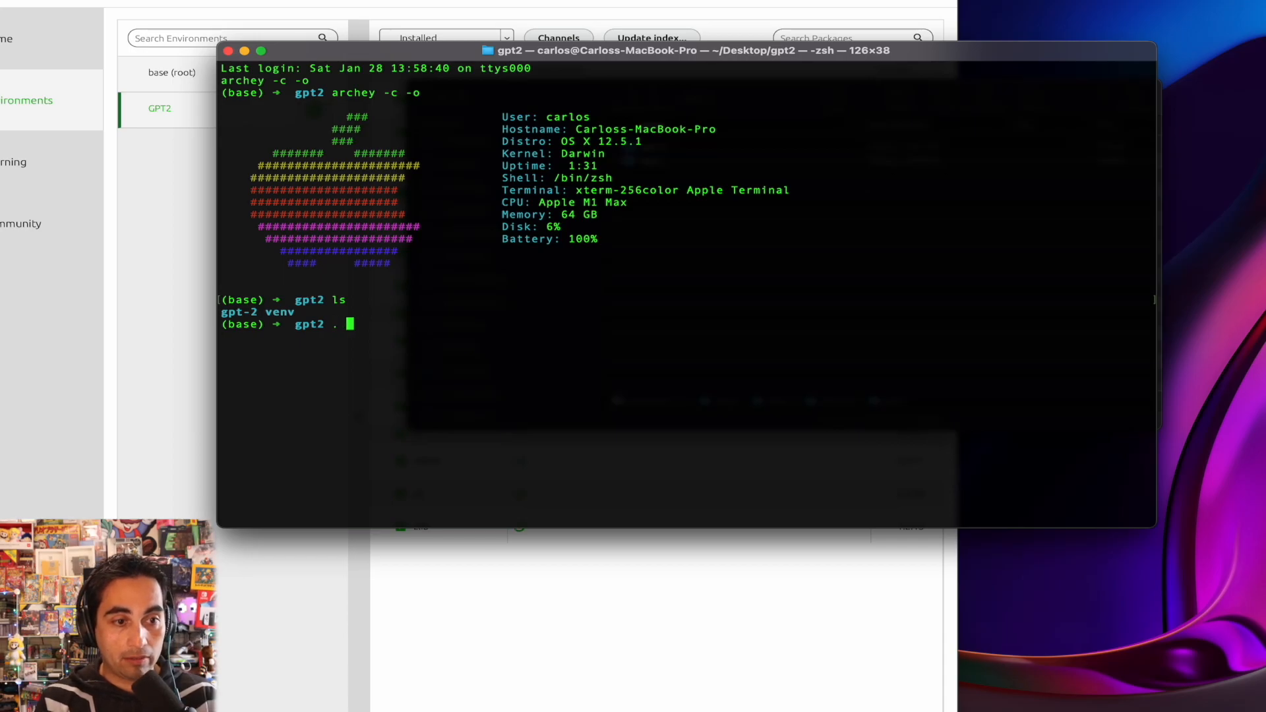
# Step: Activate the venv with . venv/bin/activate and change into the gpt-2 directory
pyautogui.write('venv/bi')
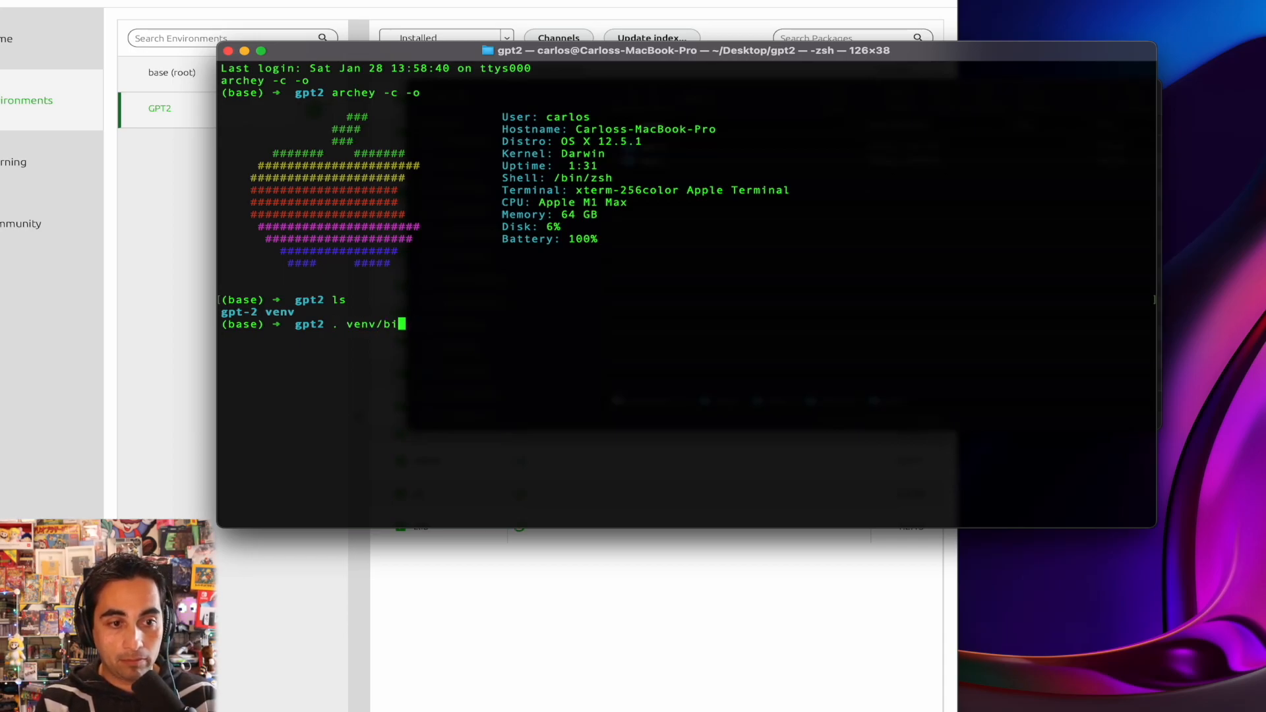
pyautogui.write('n/activate')
pyautogui.write('ll')
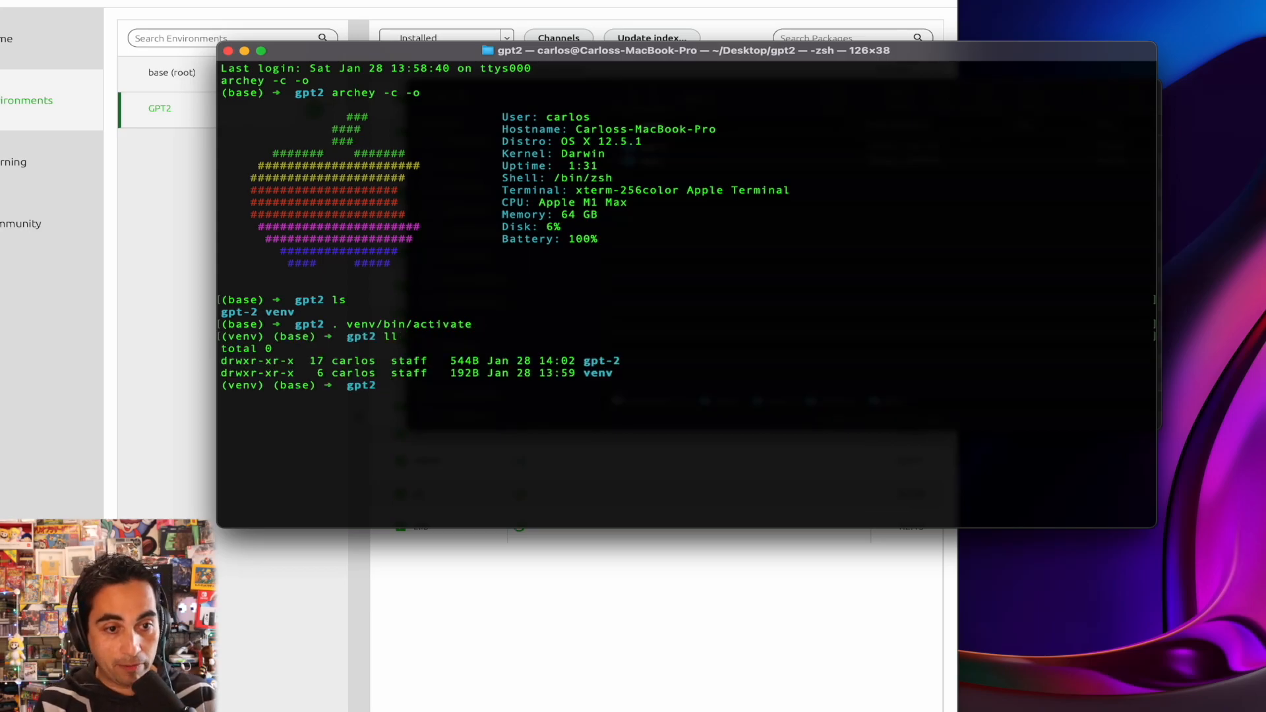
pyautogui.write('cd gpt-2')
pyautogui.write('ll')
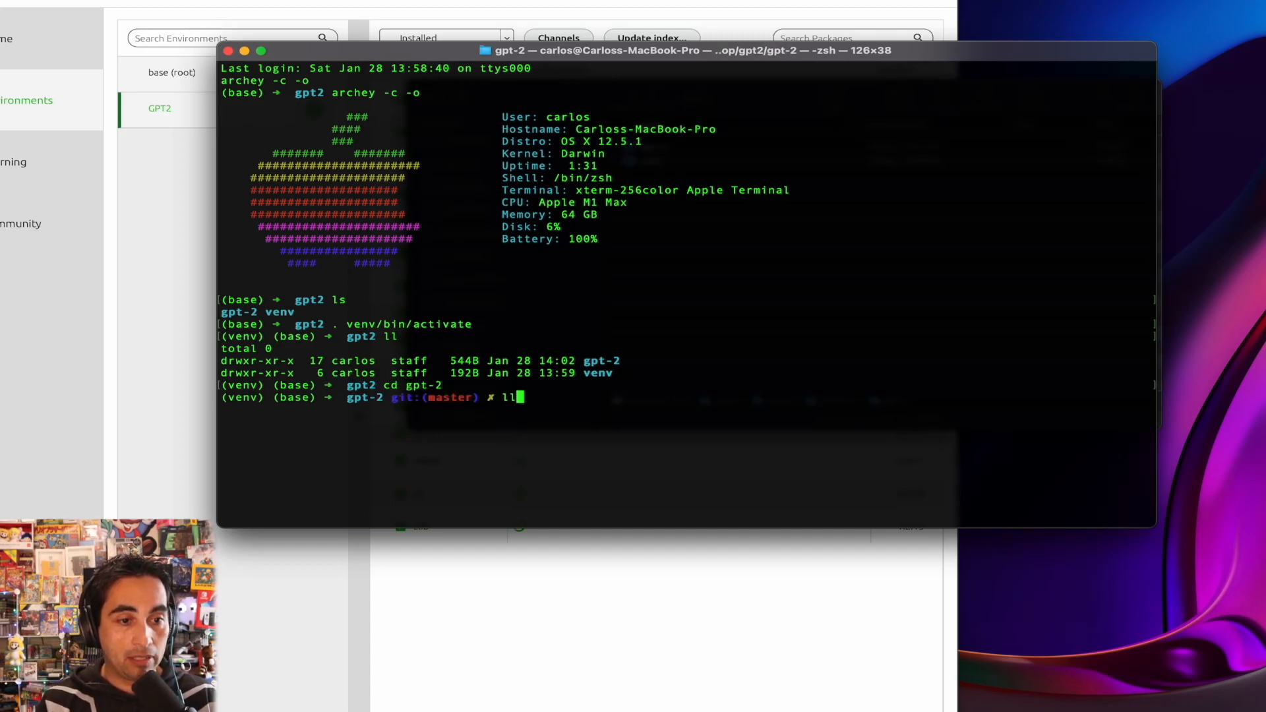
pyautogui.write('cd gpt-2')
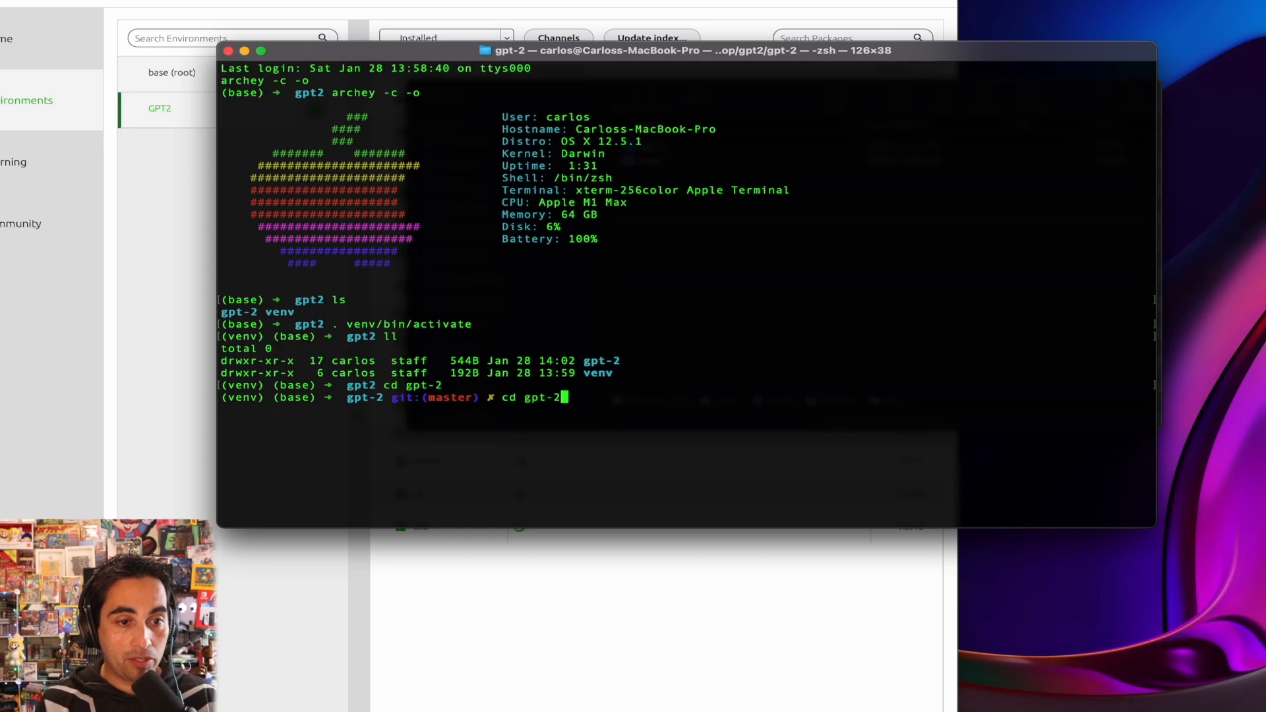
# Step: Start interactive_conditional_samples.py with --top_k 40 and begin typing a prompt
pyautogui.write('python3 src/interactive_conditional_samples.py --top_k 40')
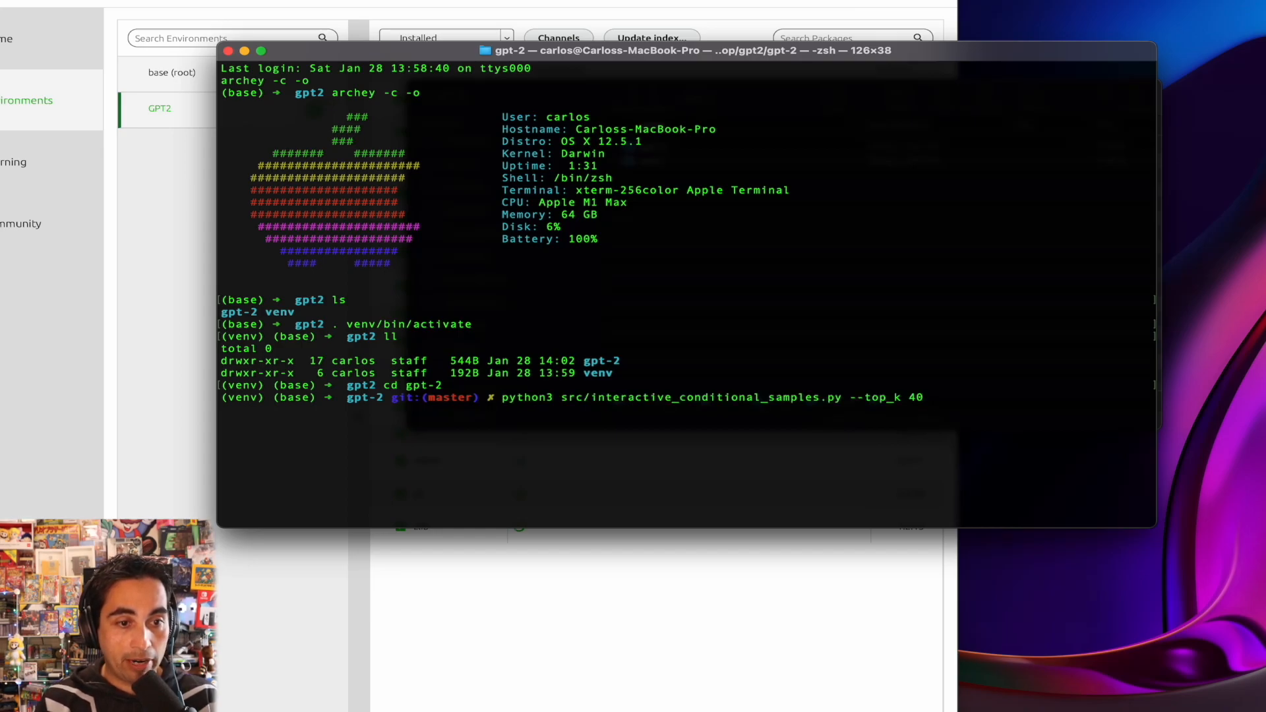
pyautogui.press('Return')
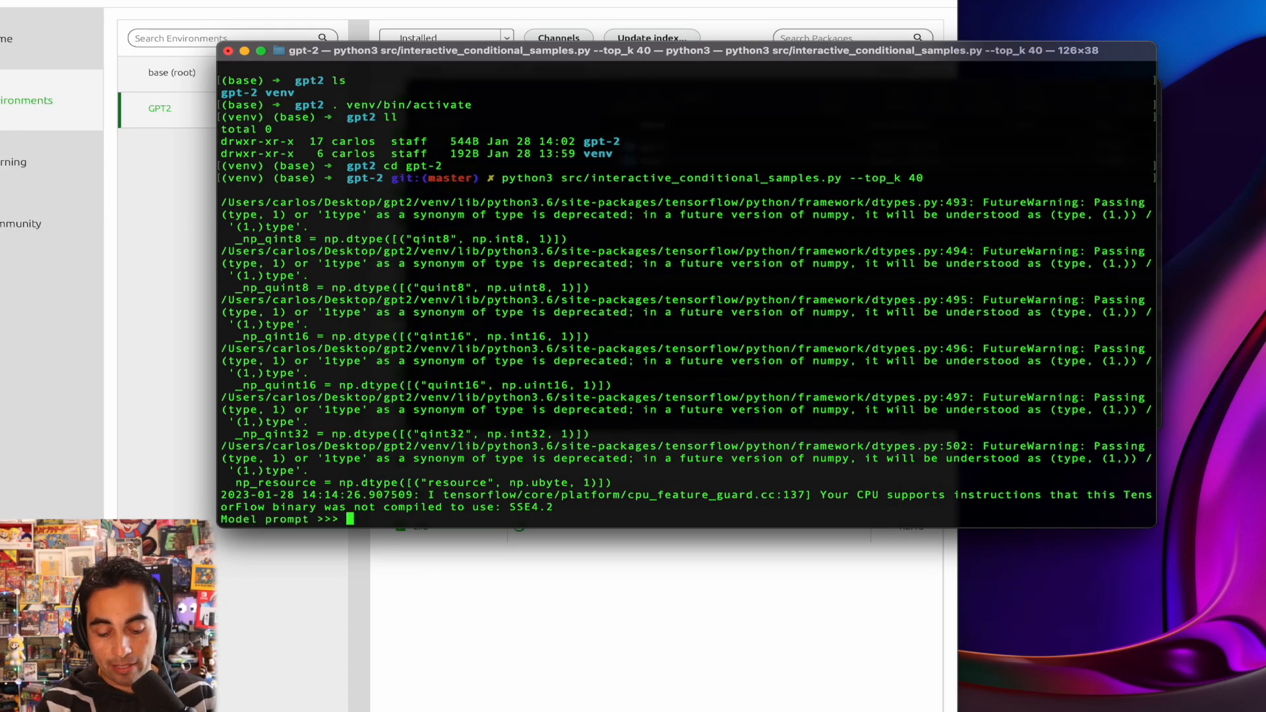
pyautogui.write('YAAA')
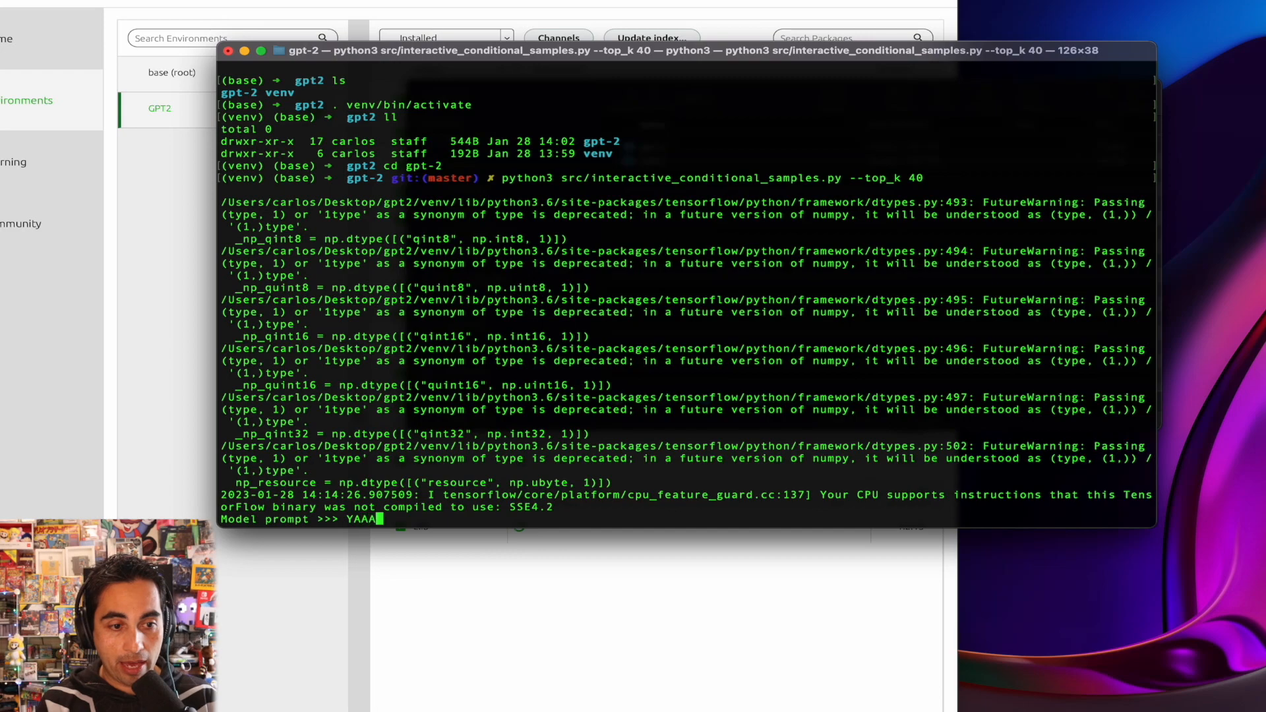